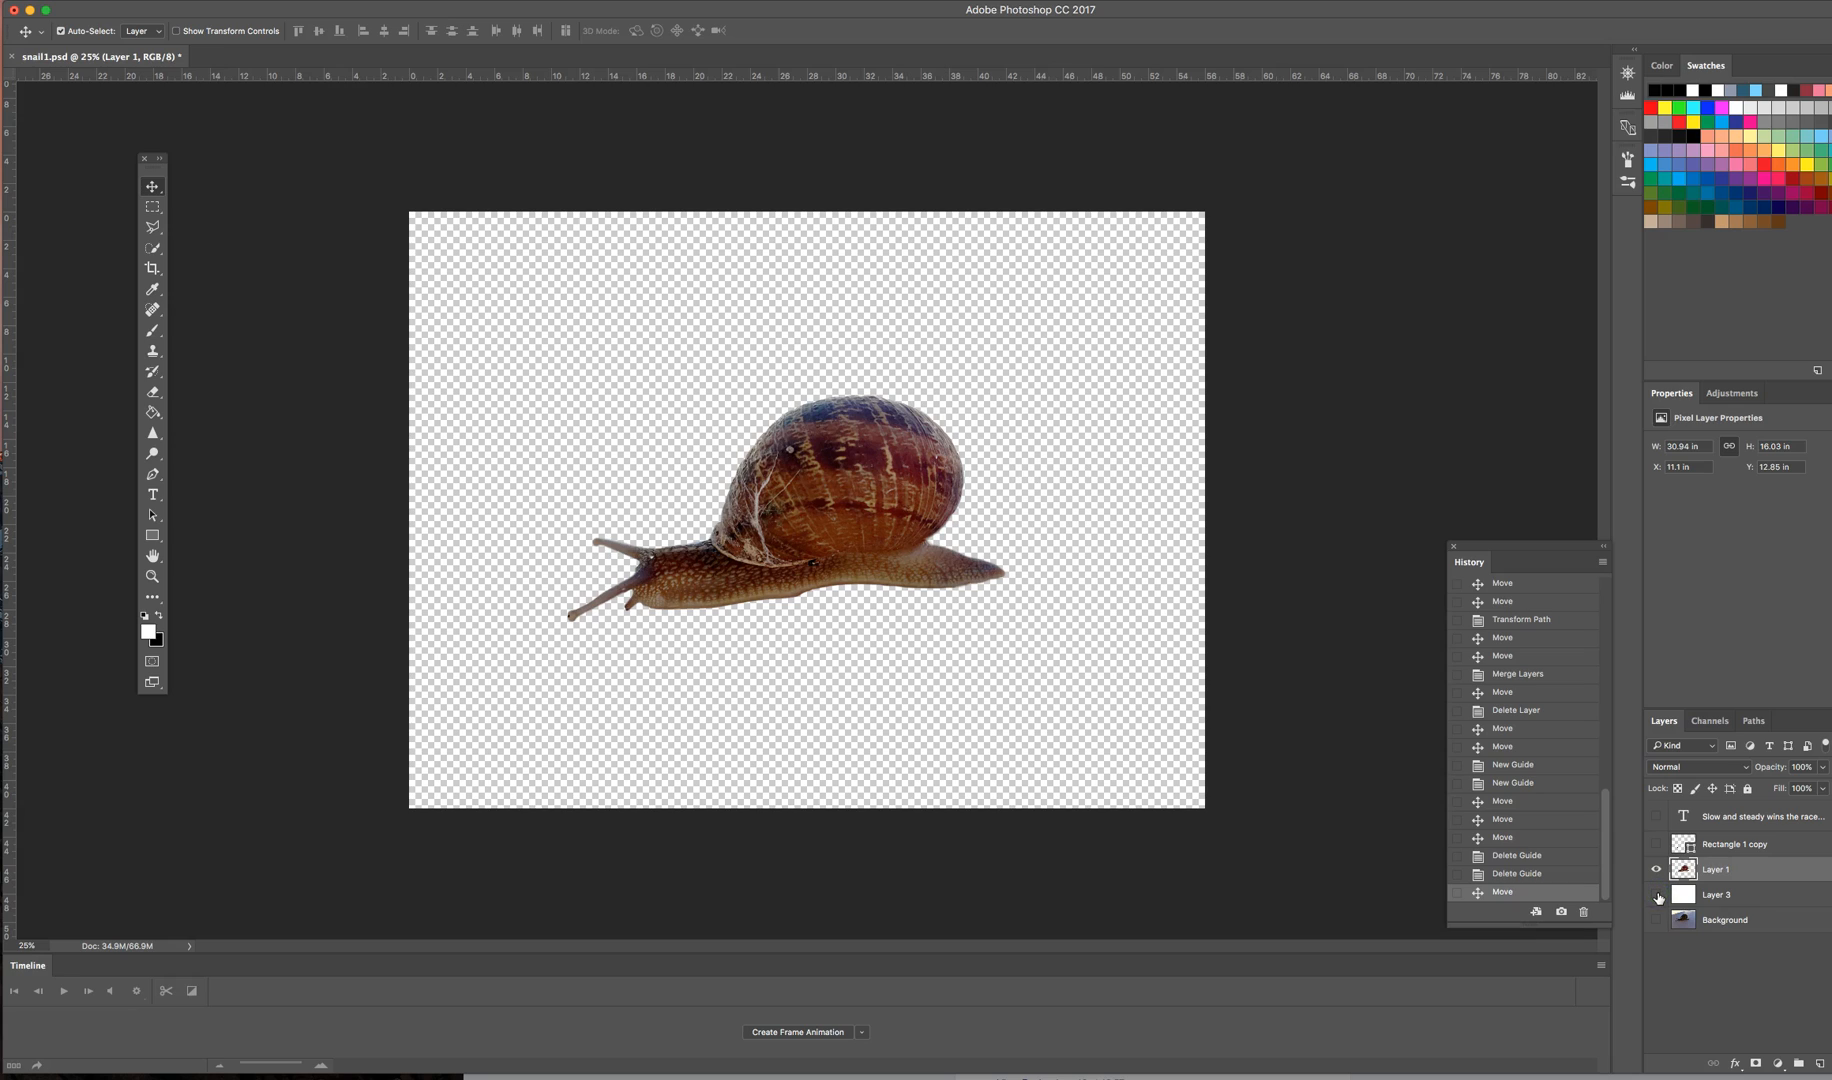
mouse_move(1656, 898)
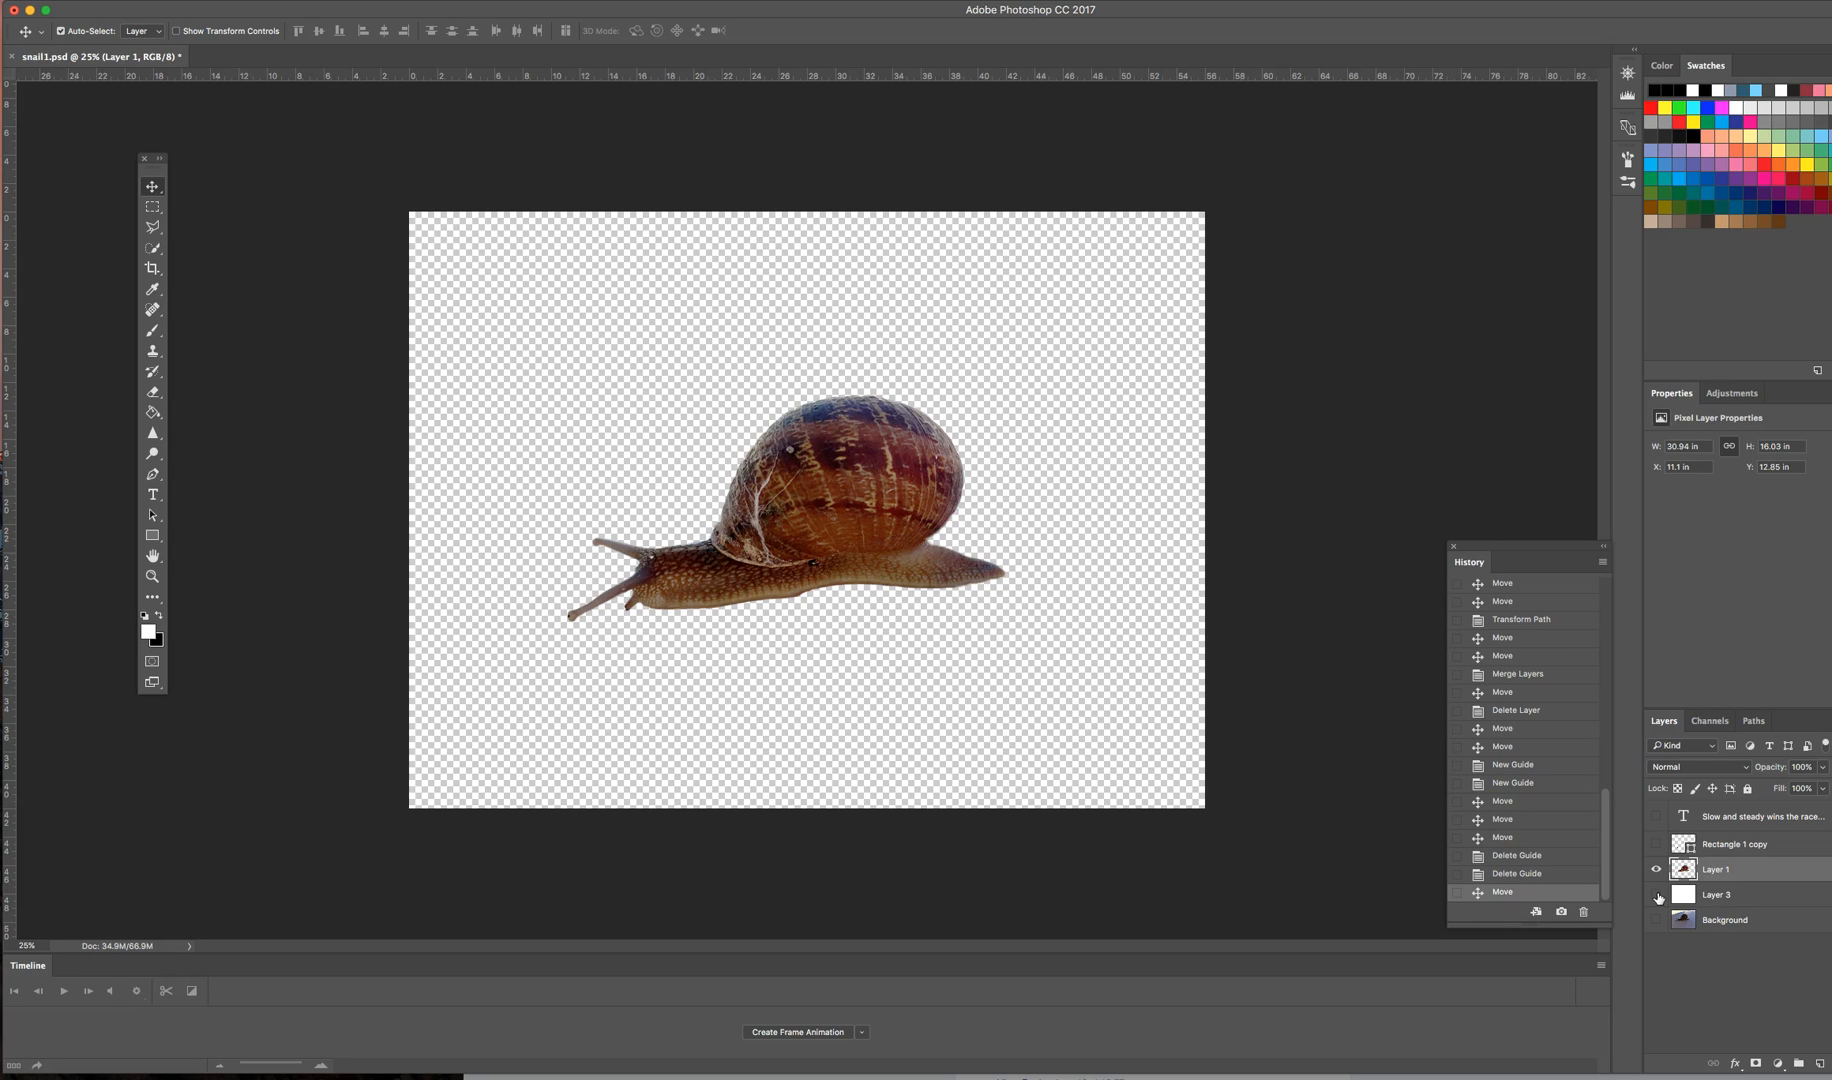
Step: Make Layer 3, the white fill, visible so the snail sits on white
left_click(1656, 896)
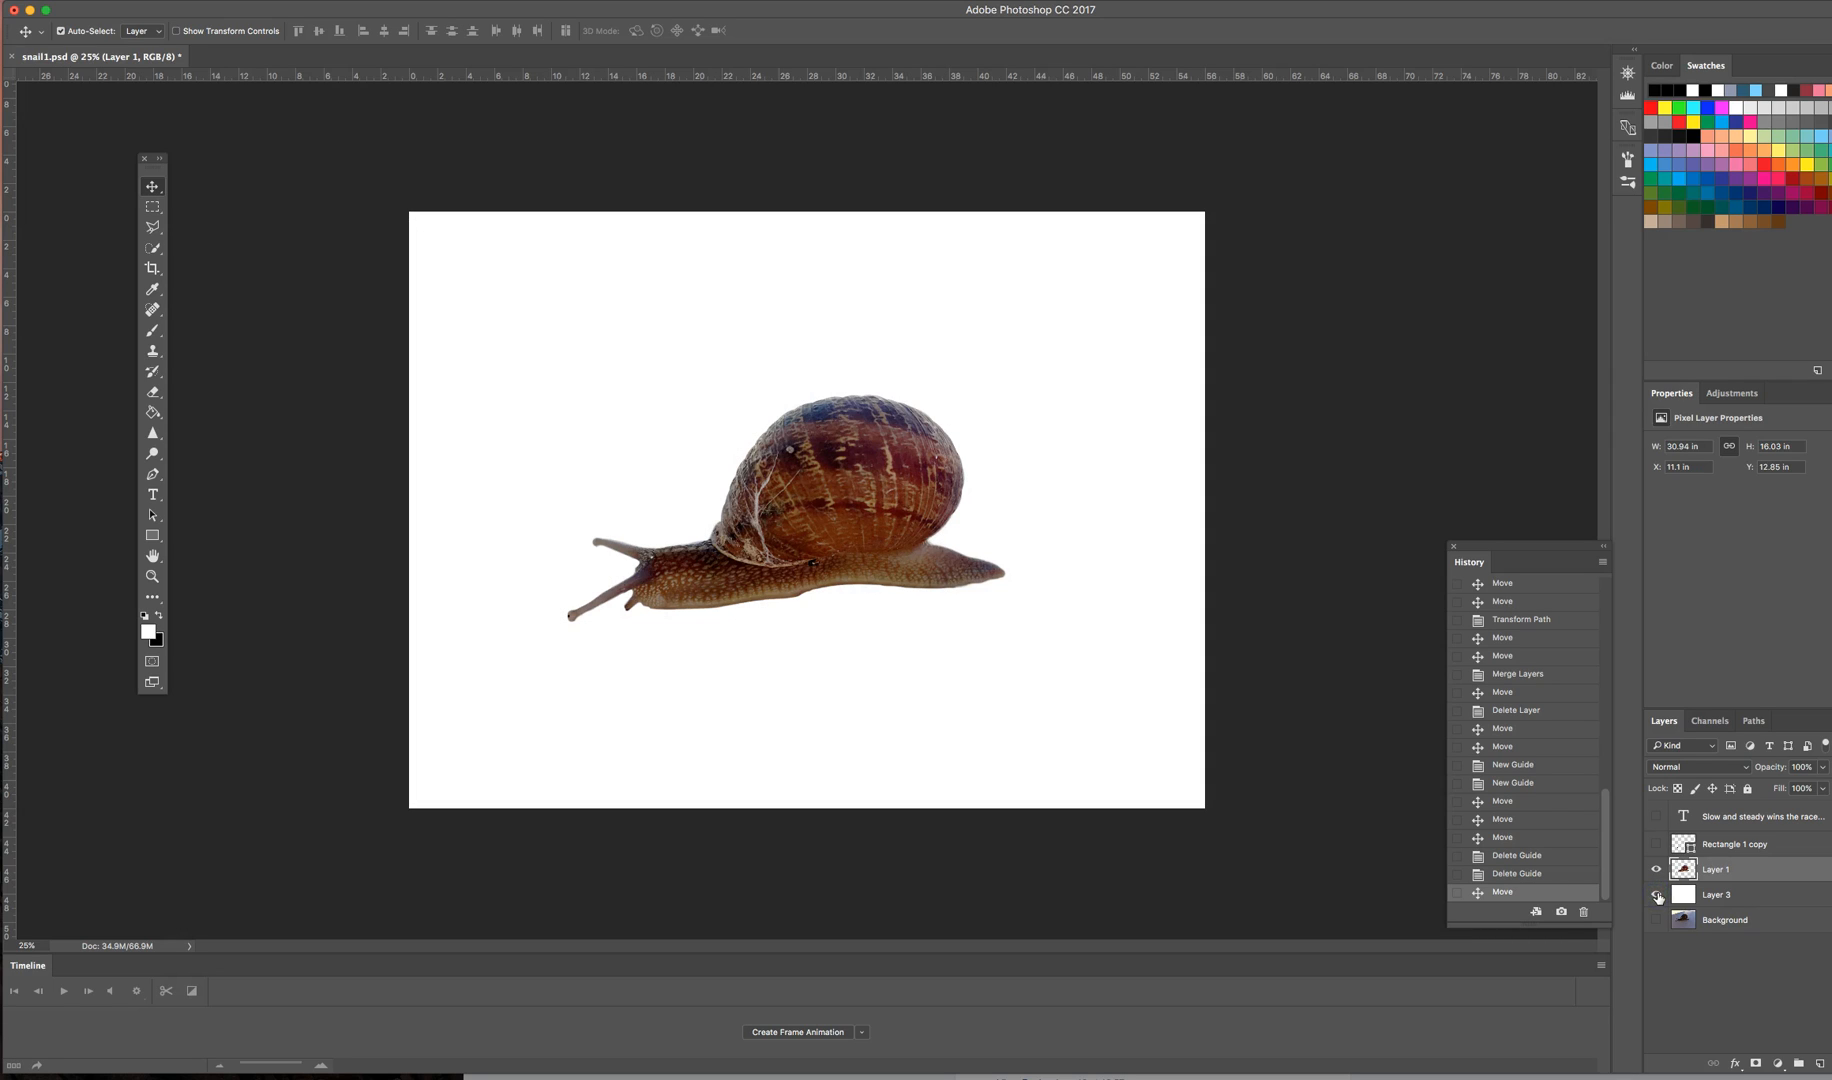
left_click(1656, 896)
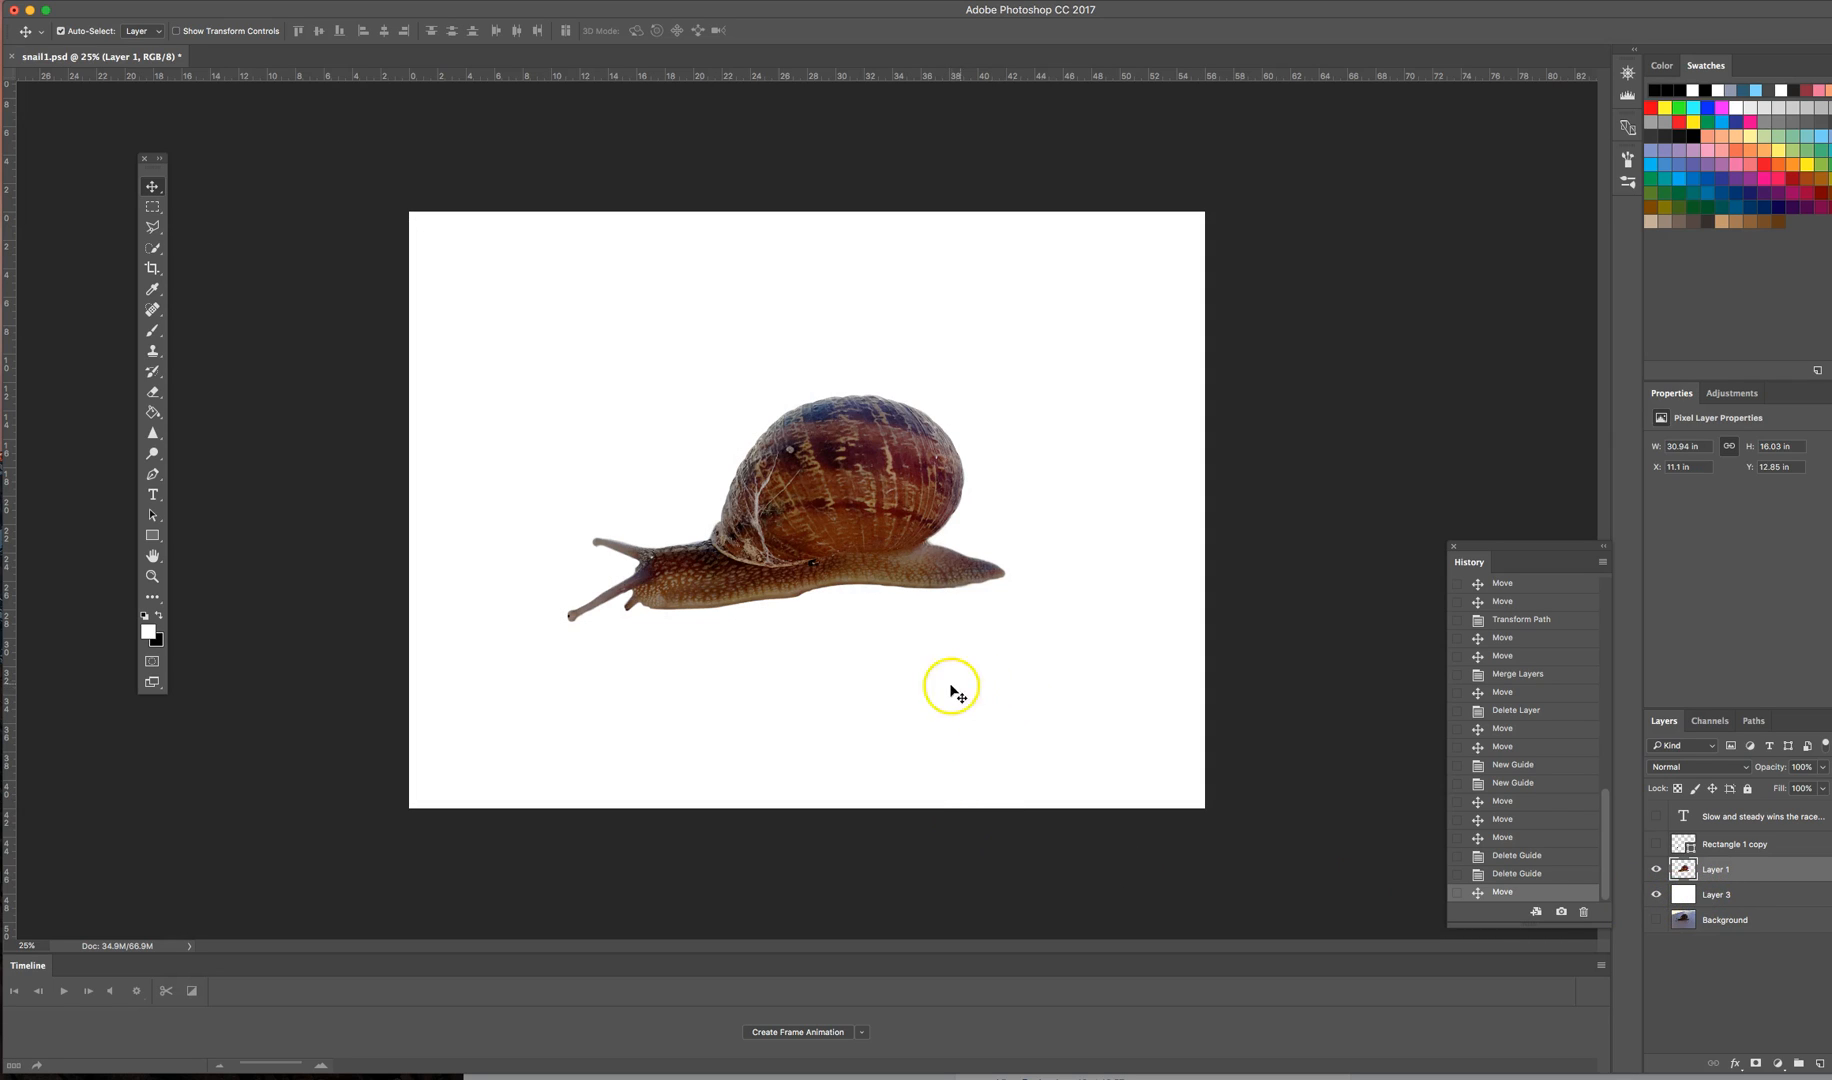
mouse_move(968, 640)
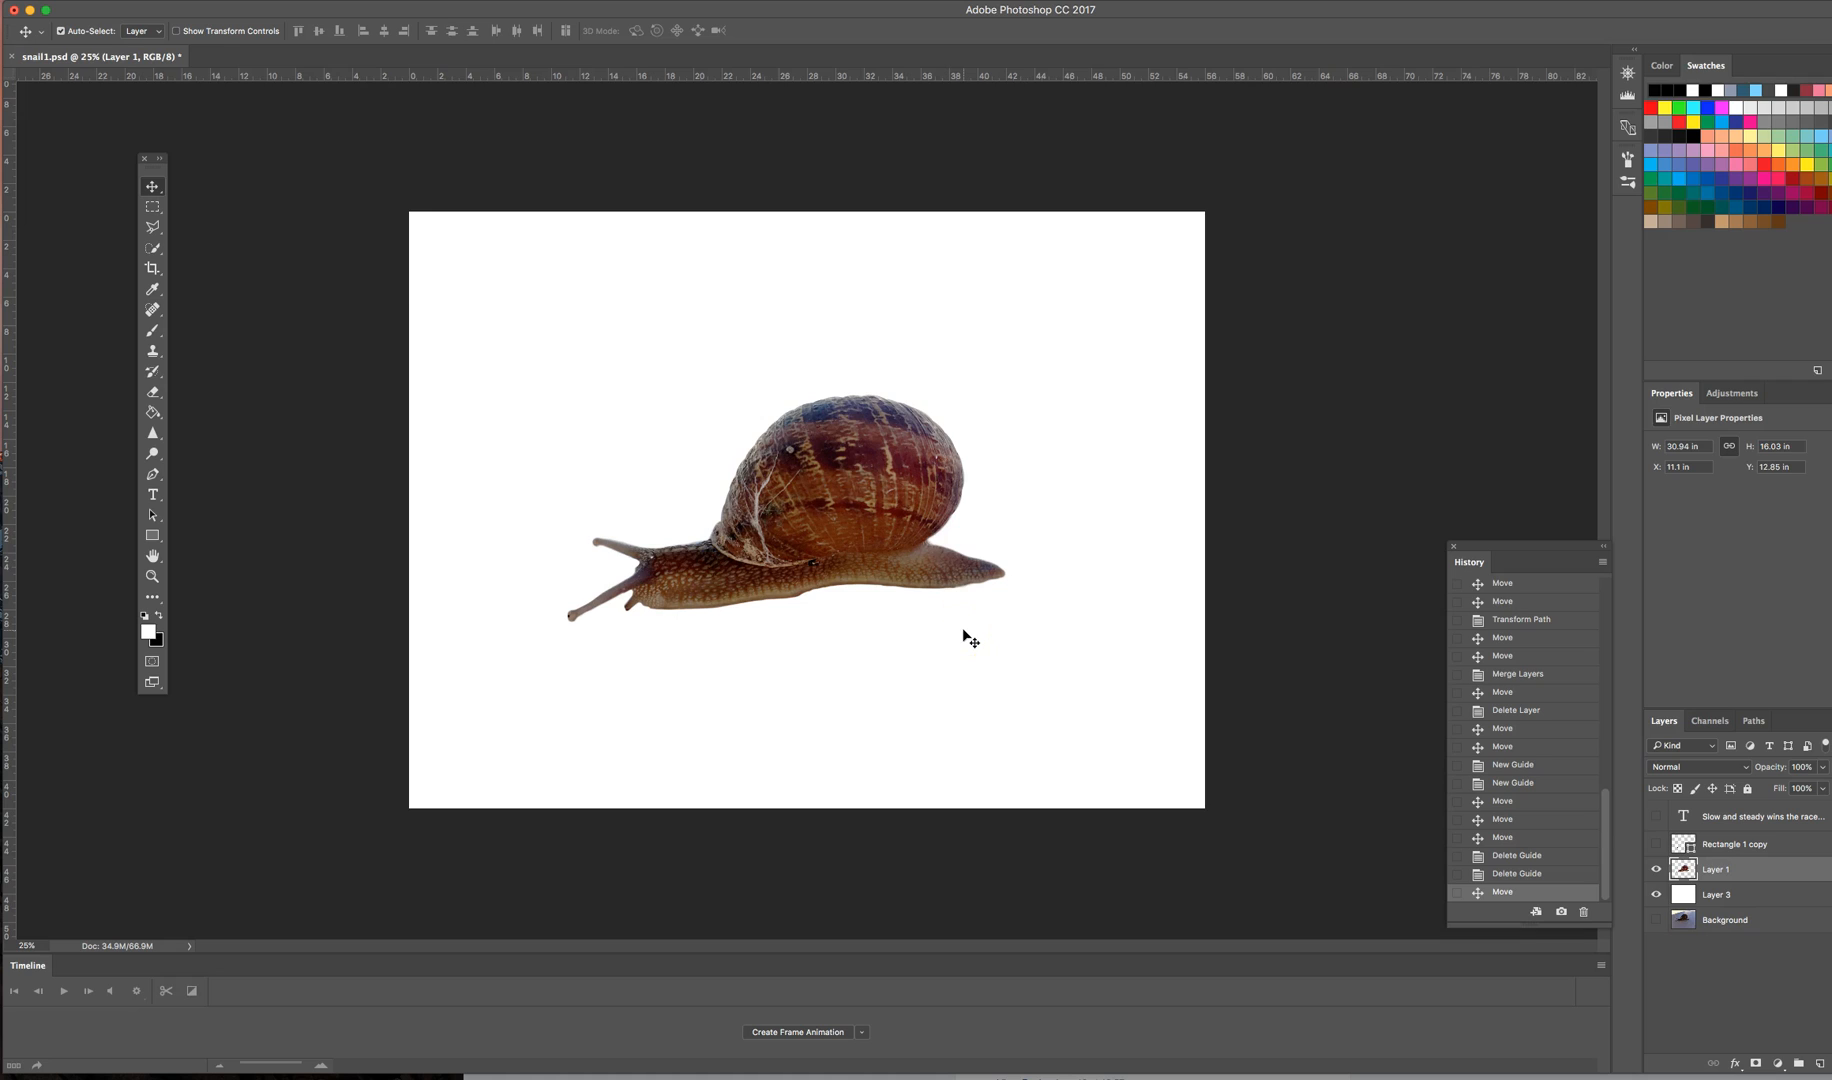
mouse_move(776, 784)
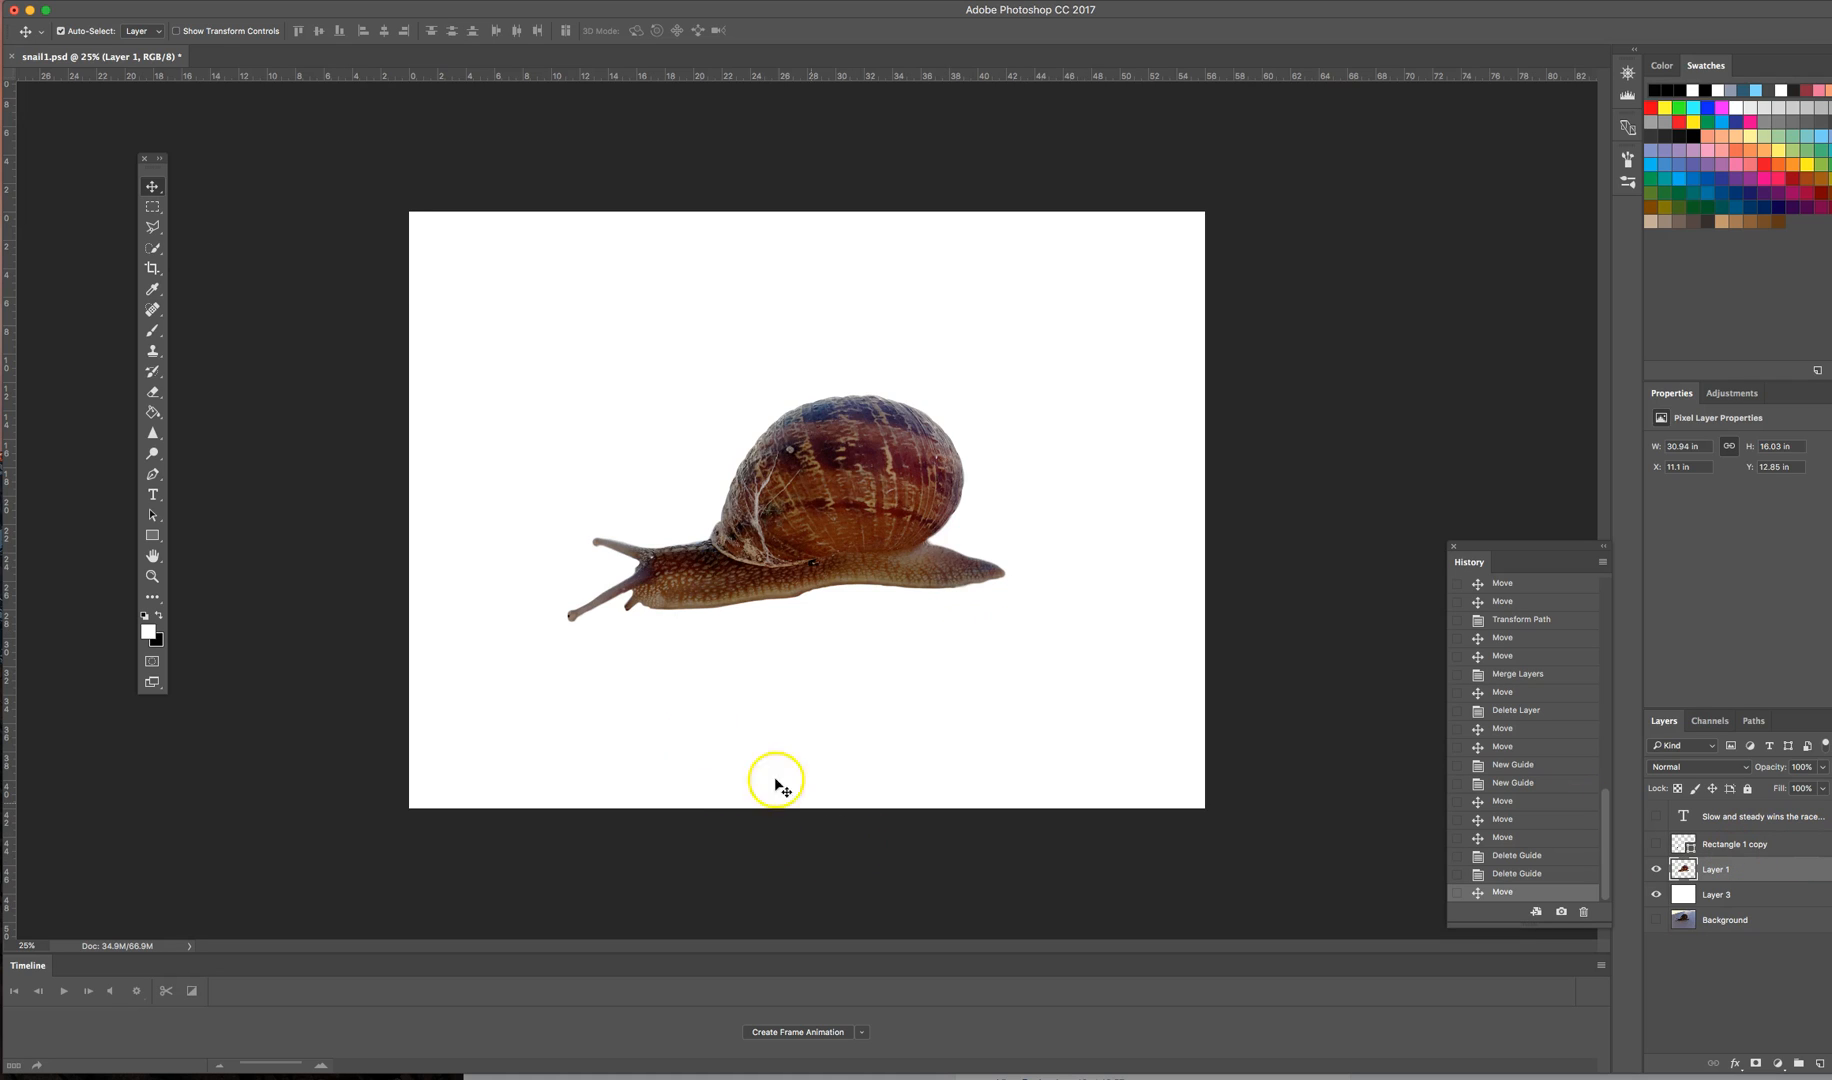
mouse_move(398, 600)
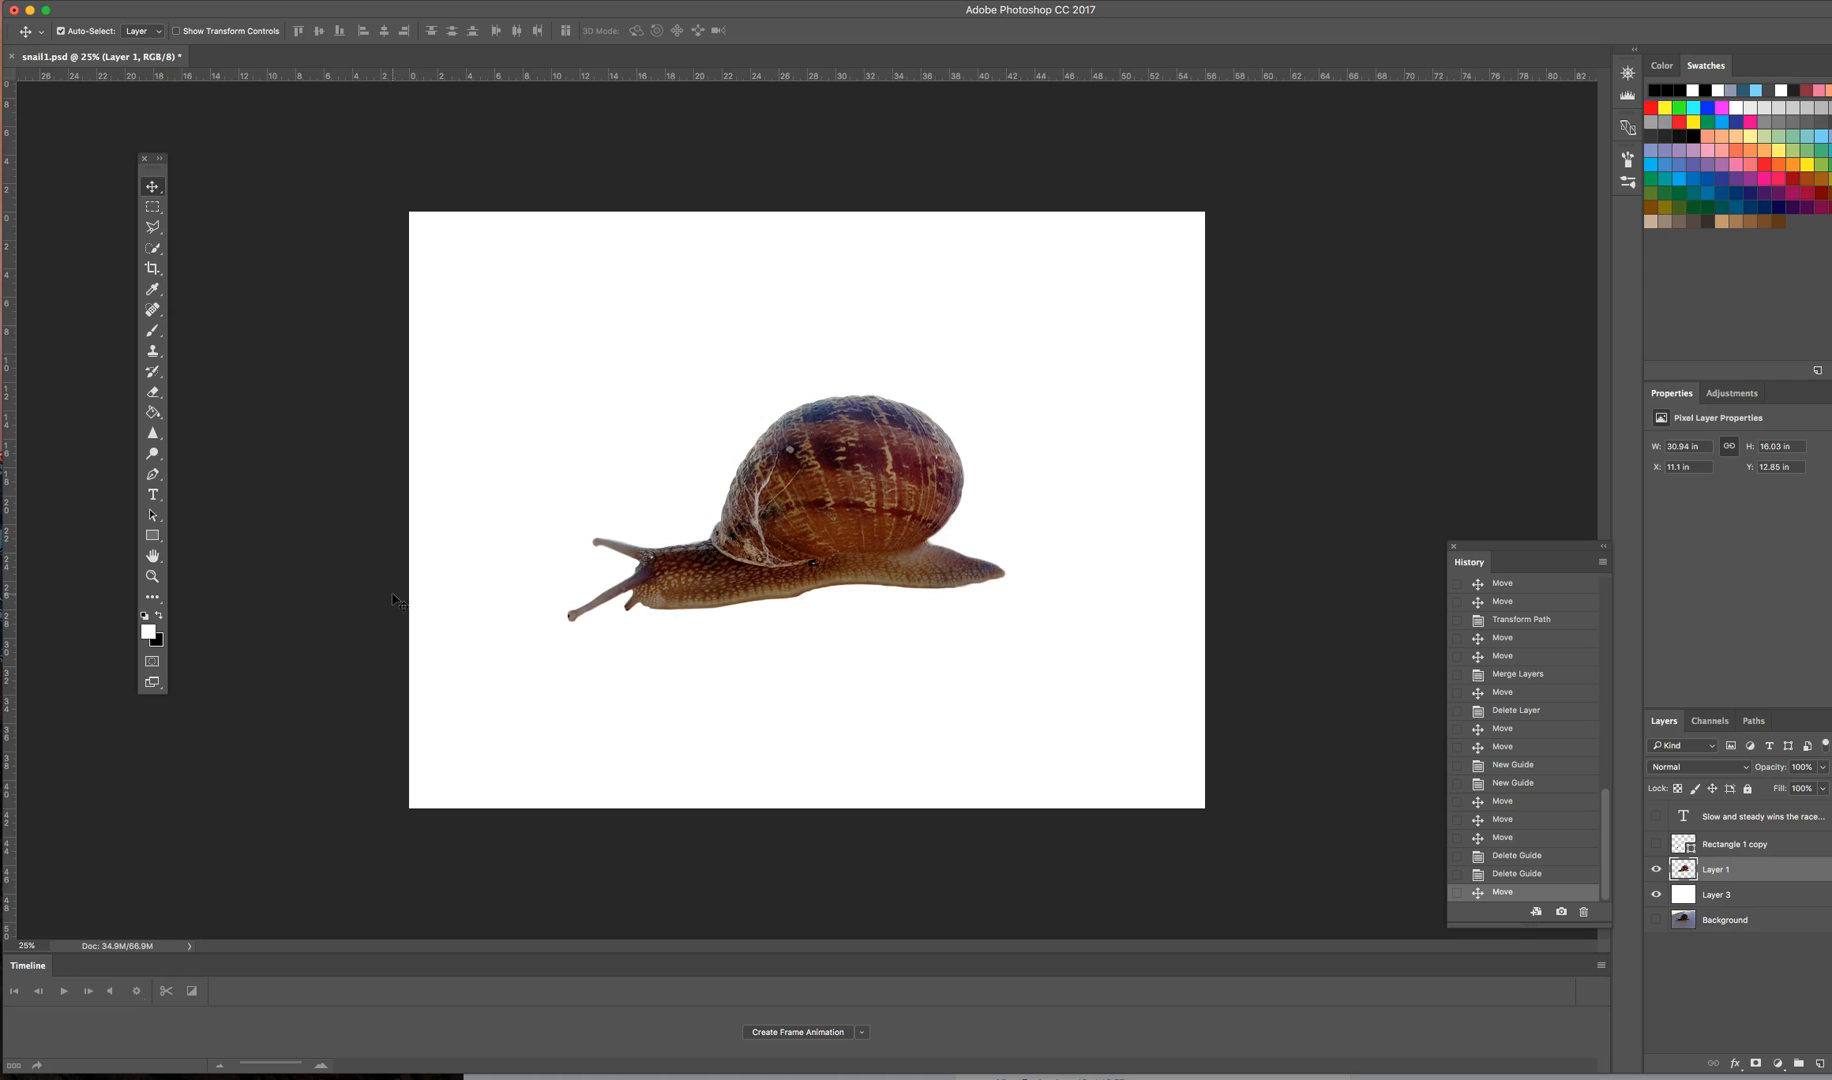
mouse_move(412, 598)
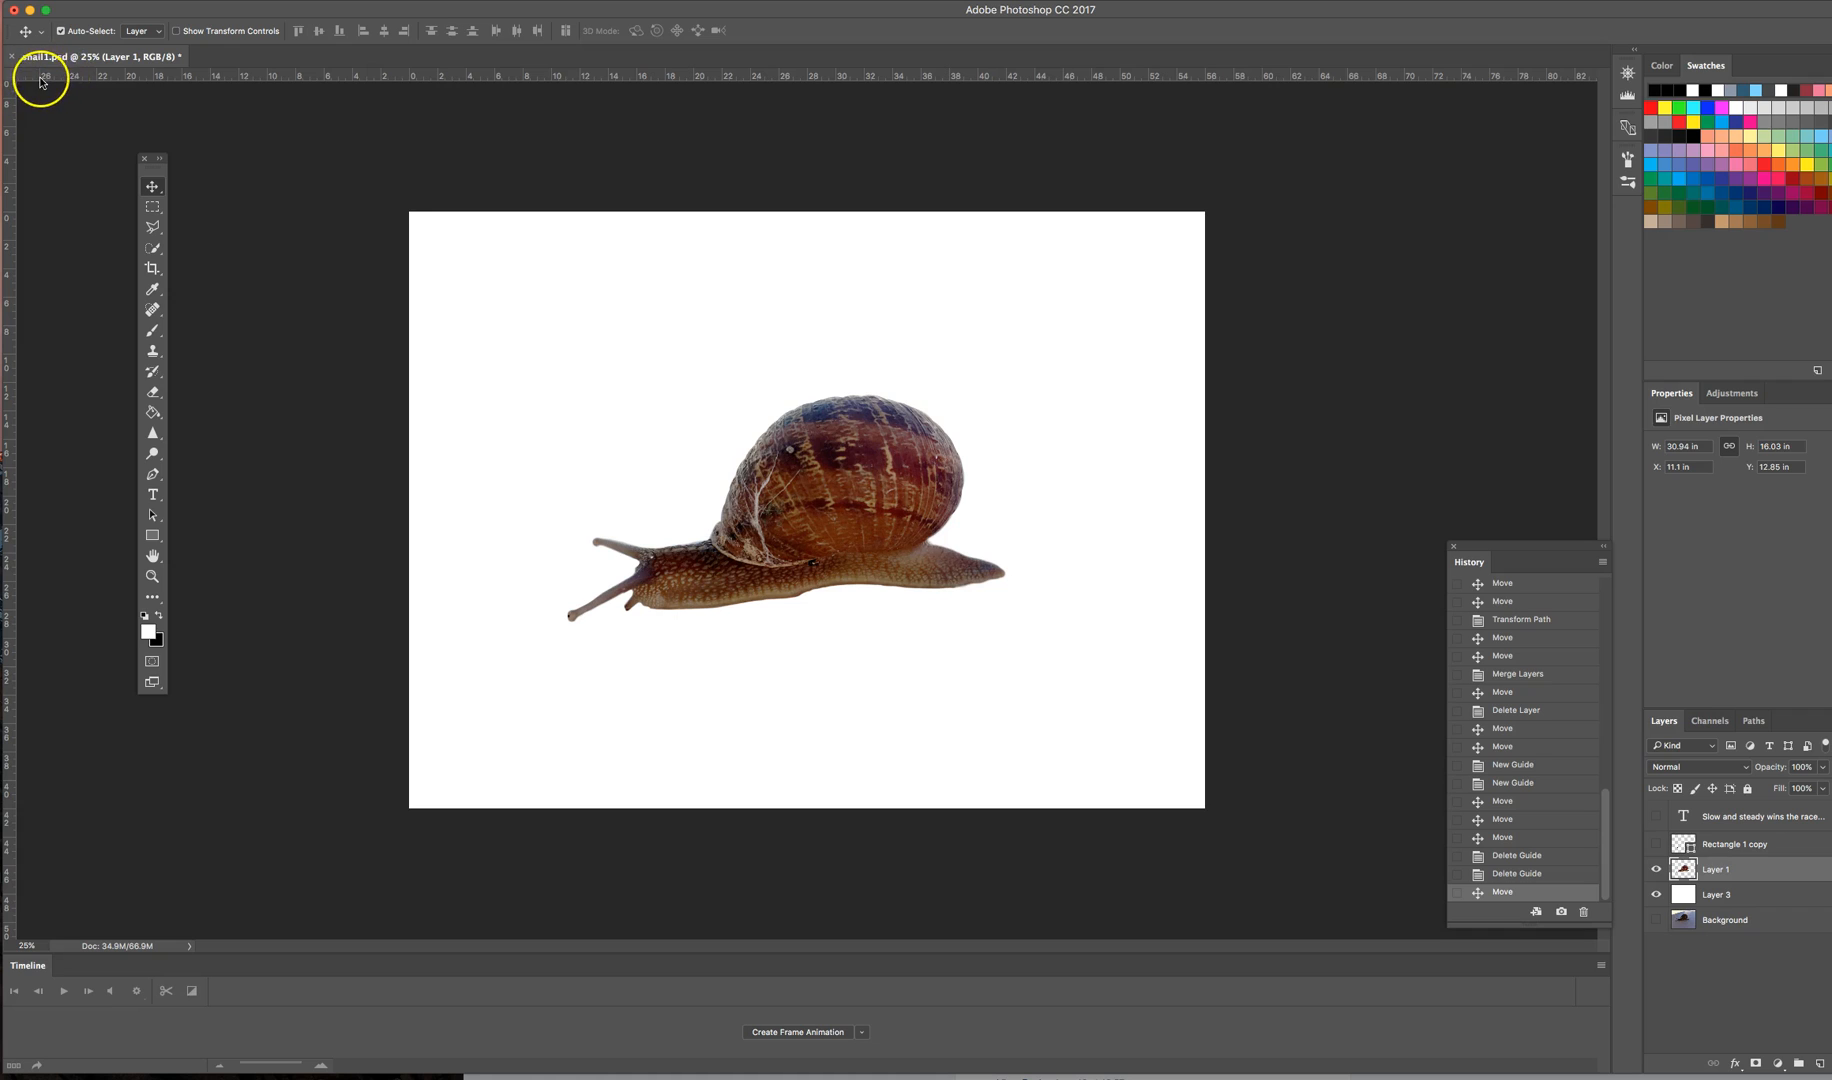
mouse_move(172, 132)
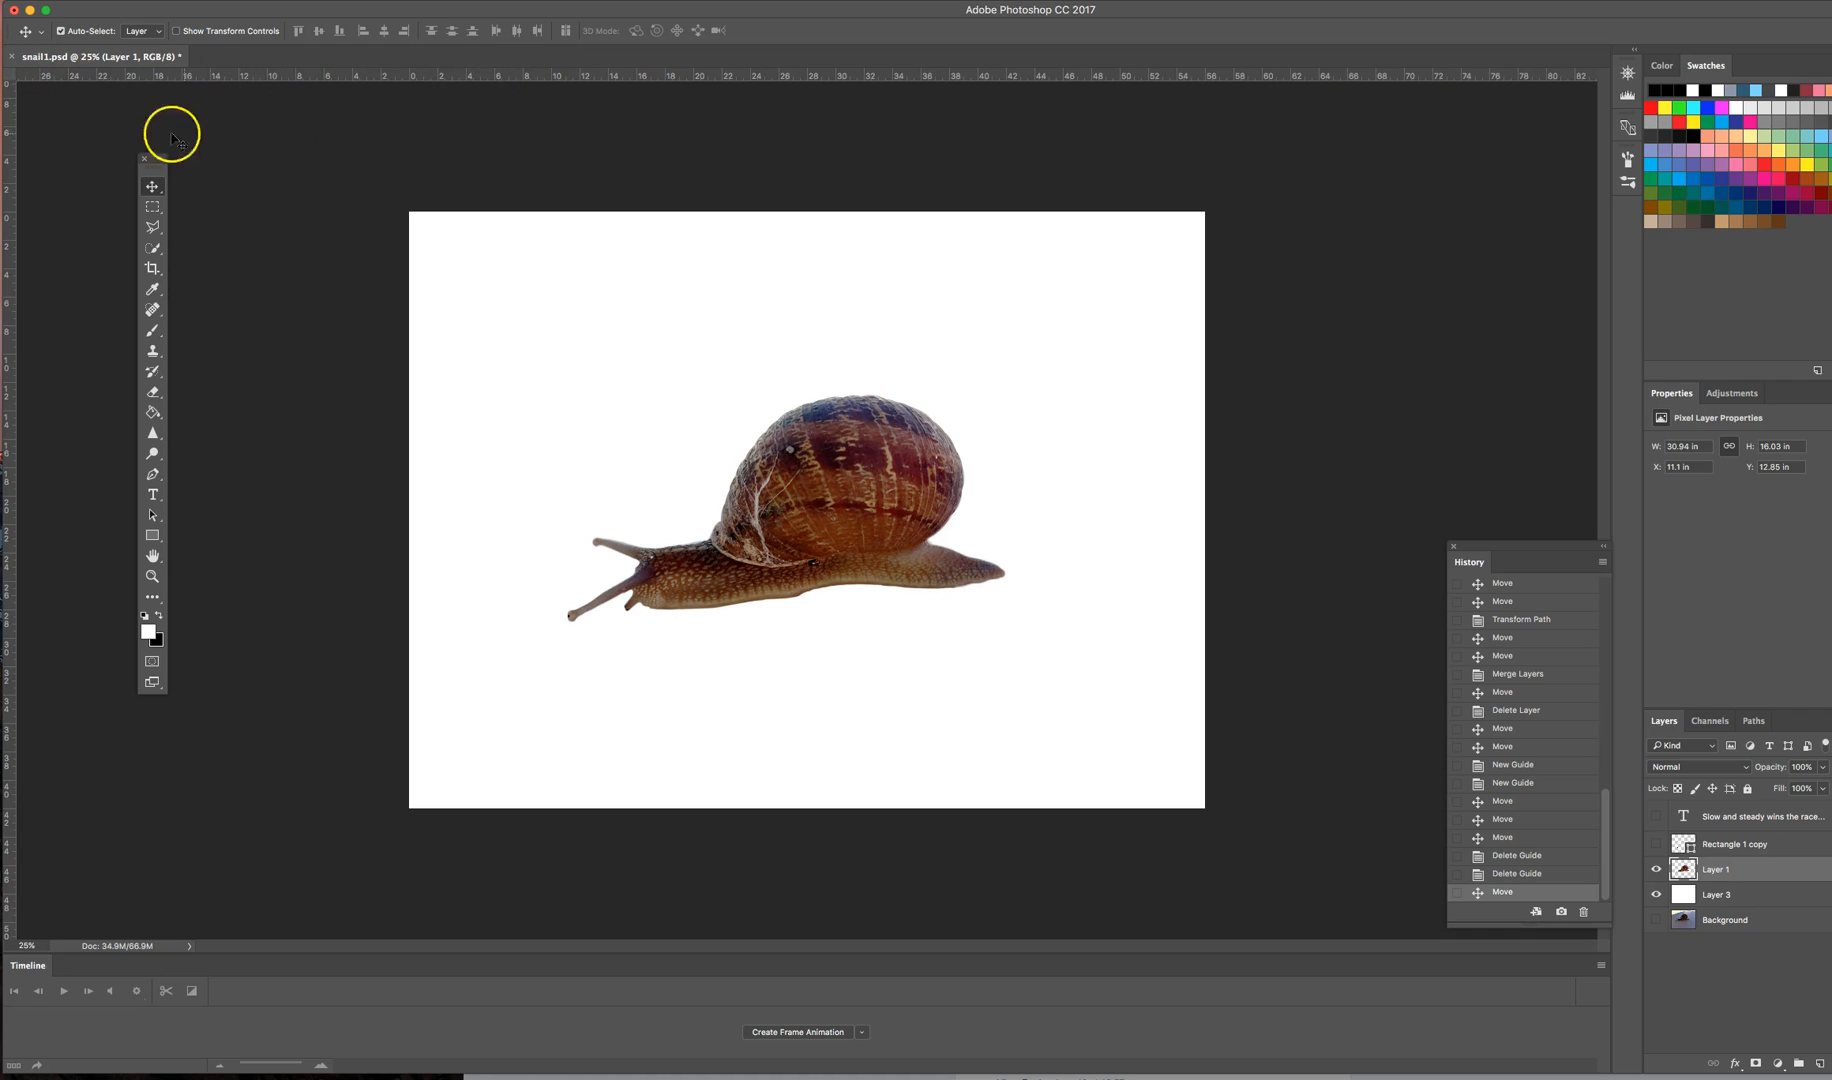
mouse_move(18, 656)
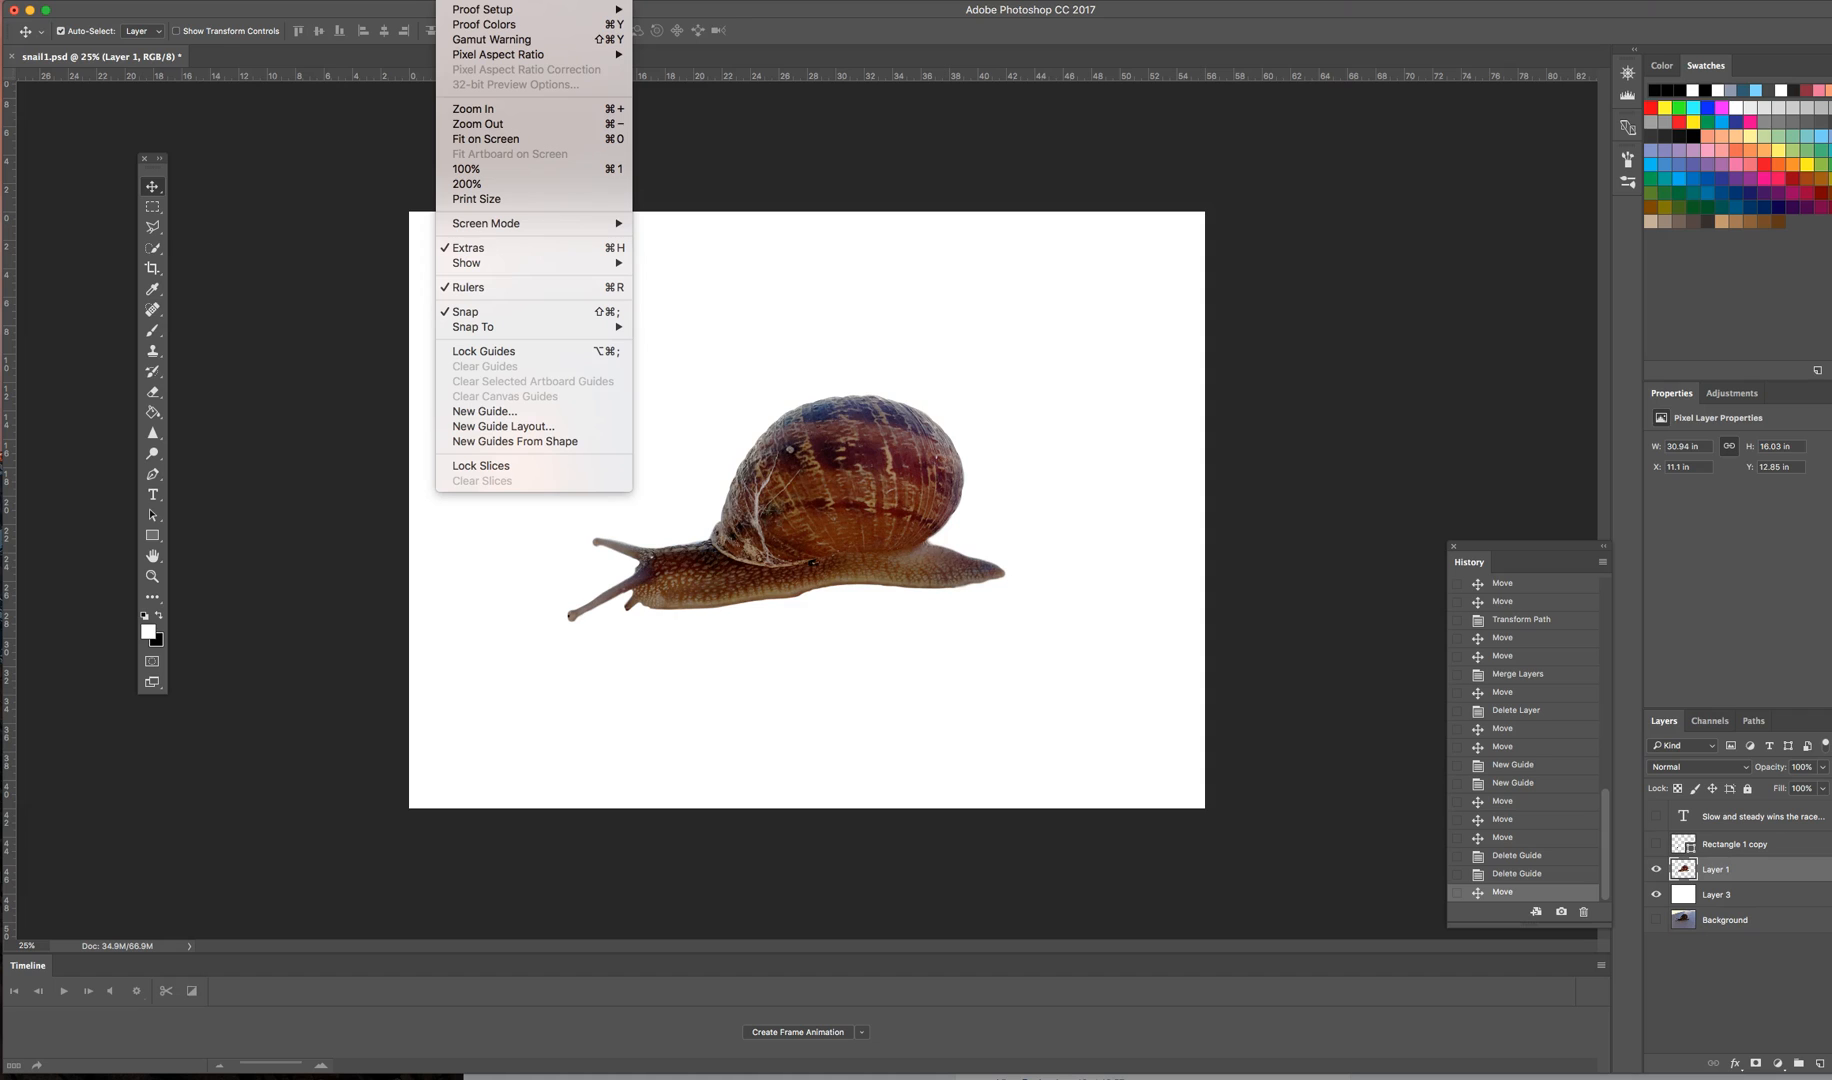
mouse_move(474, 326)
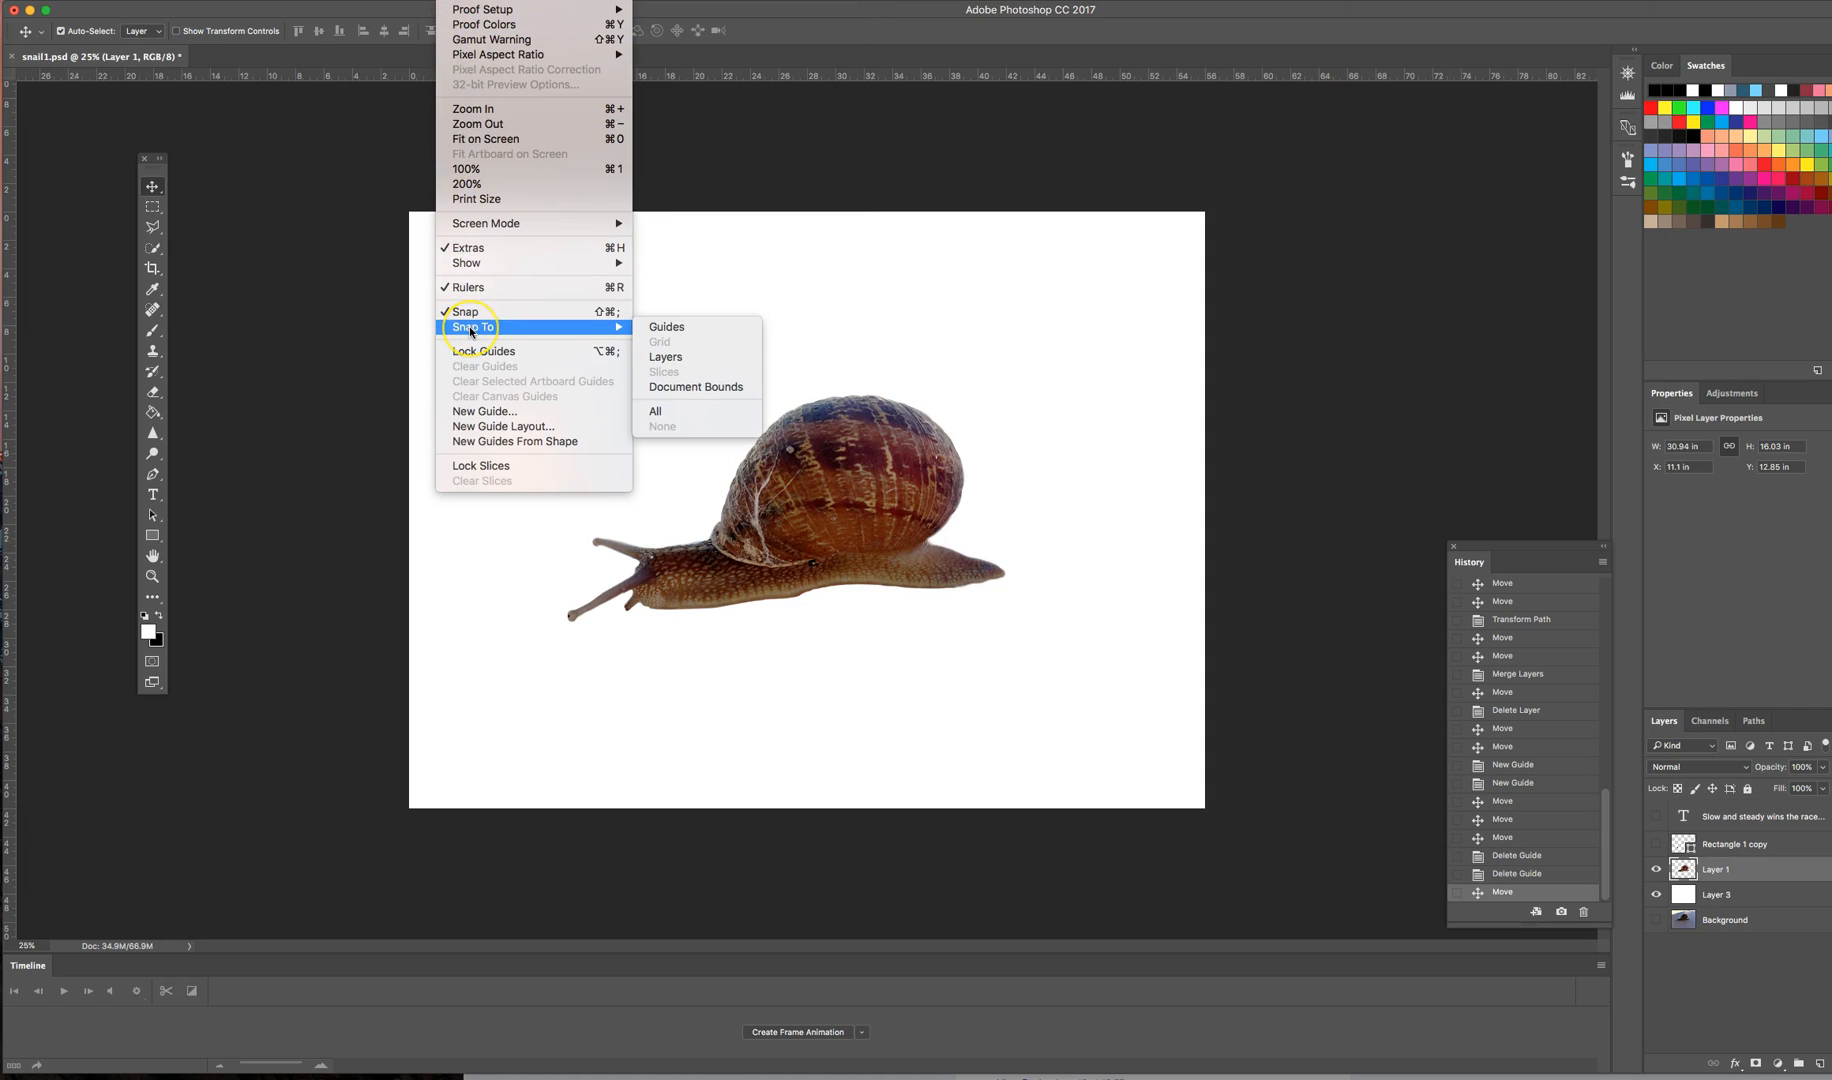
mouse_move(668, 326)
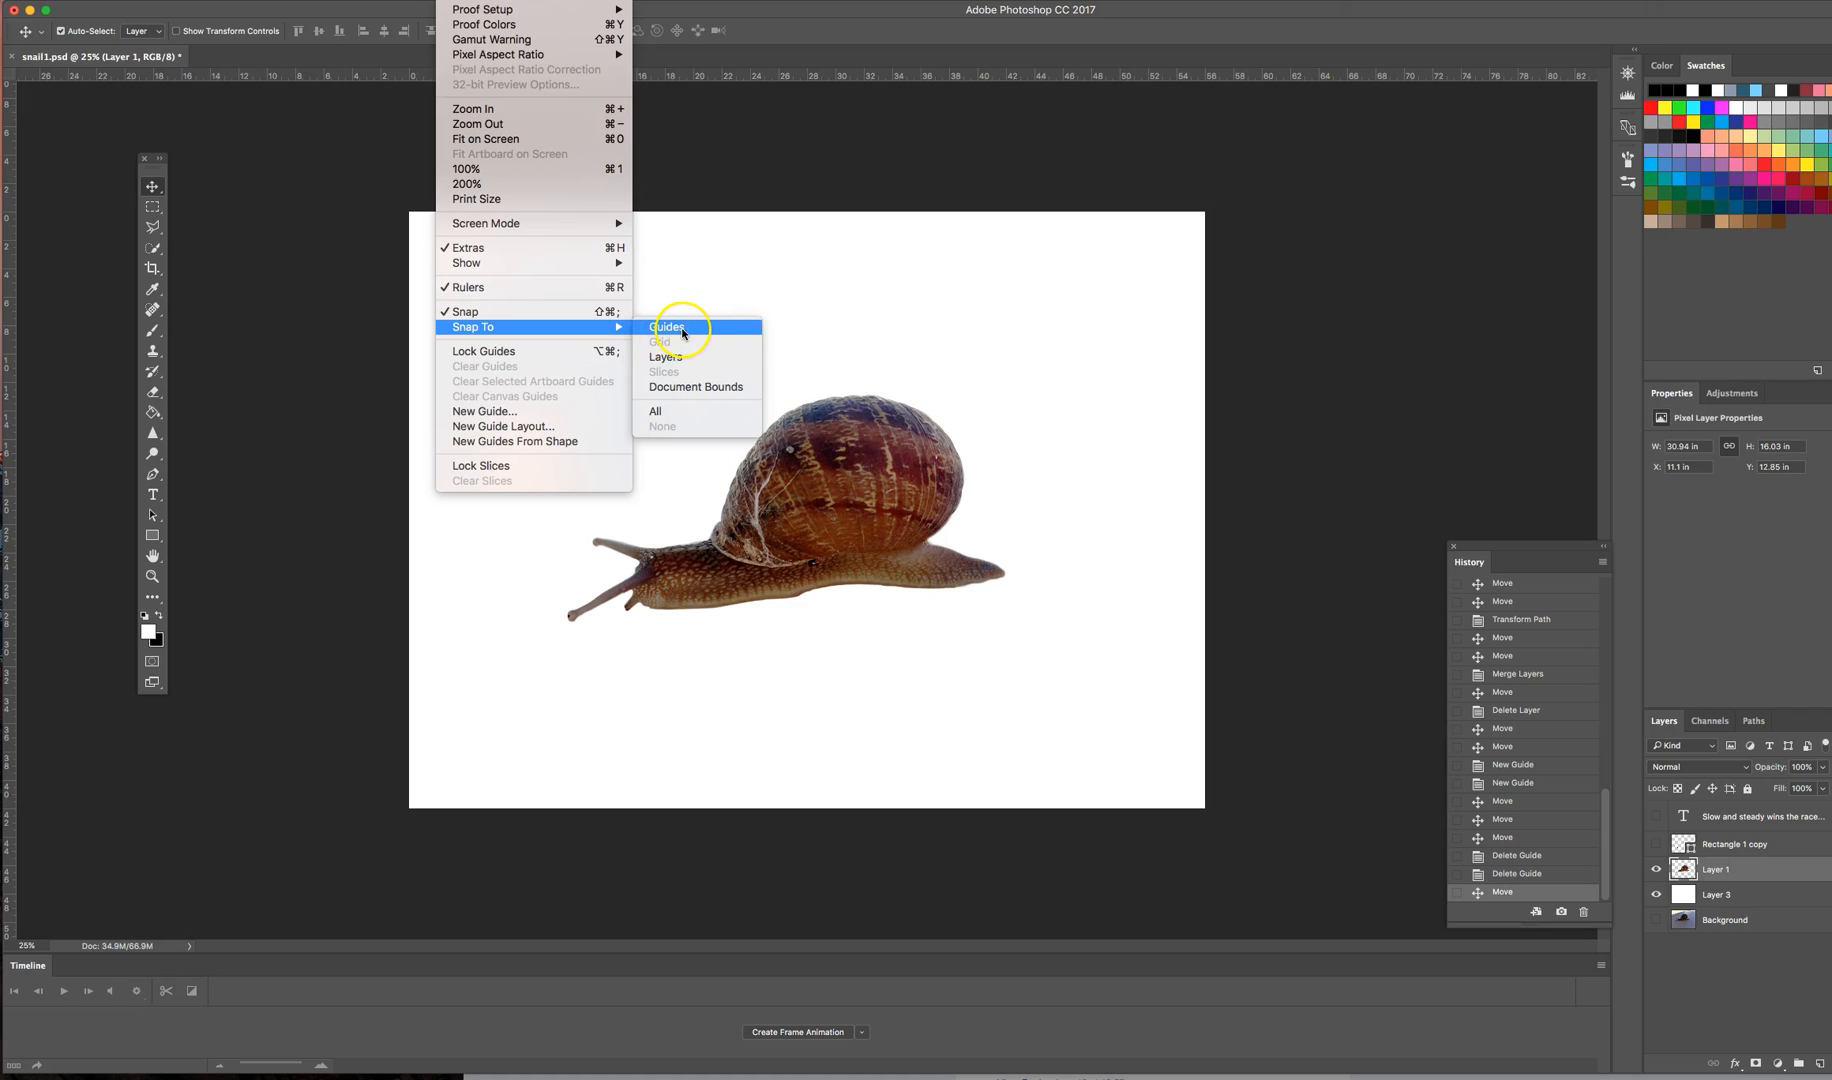
mouse_move(670, 404)
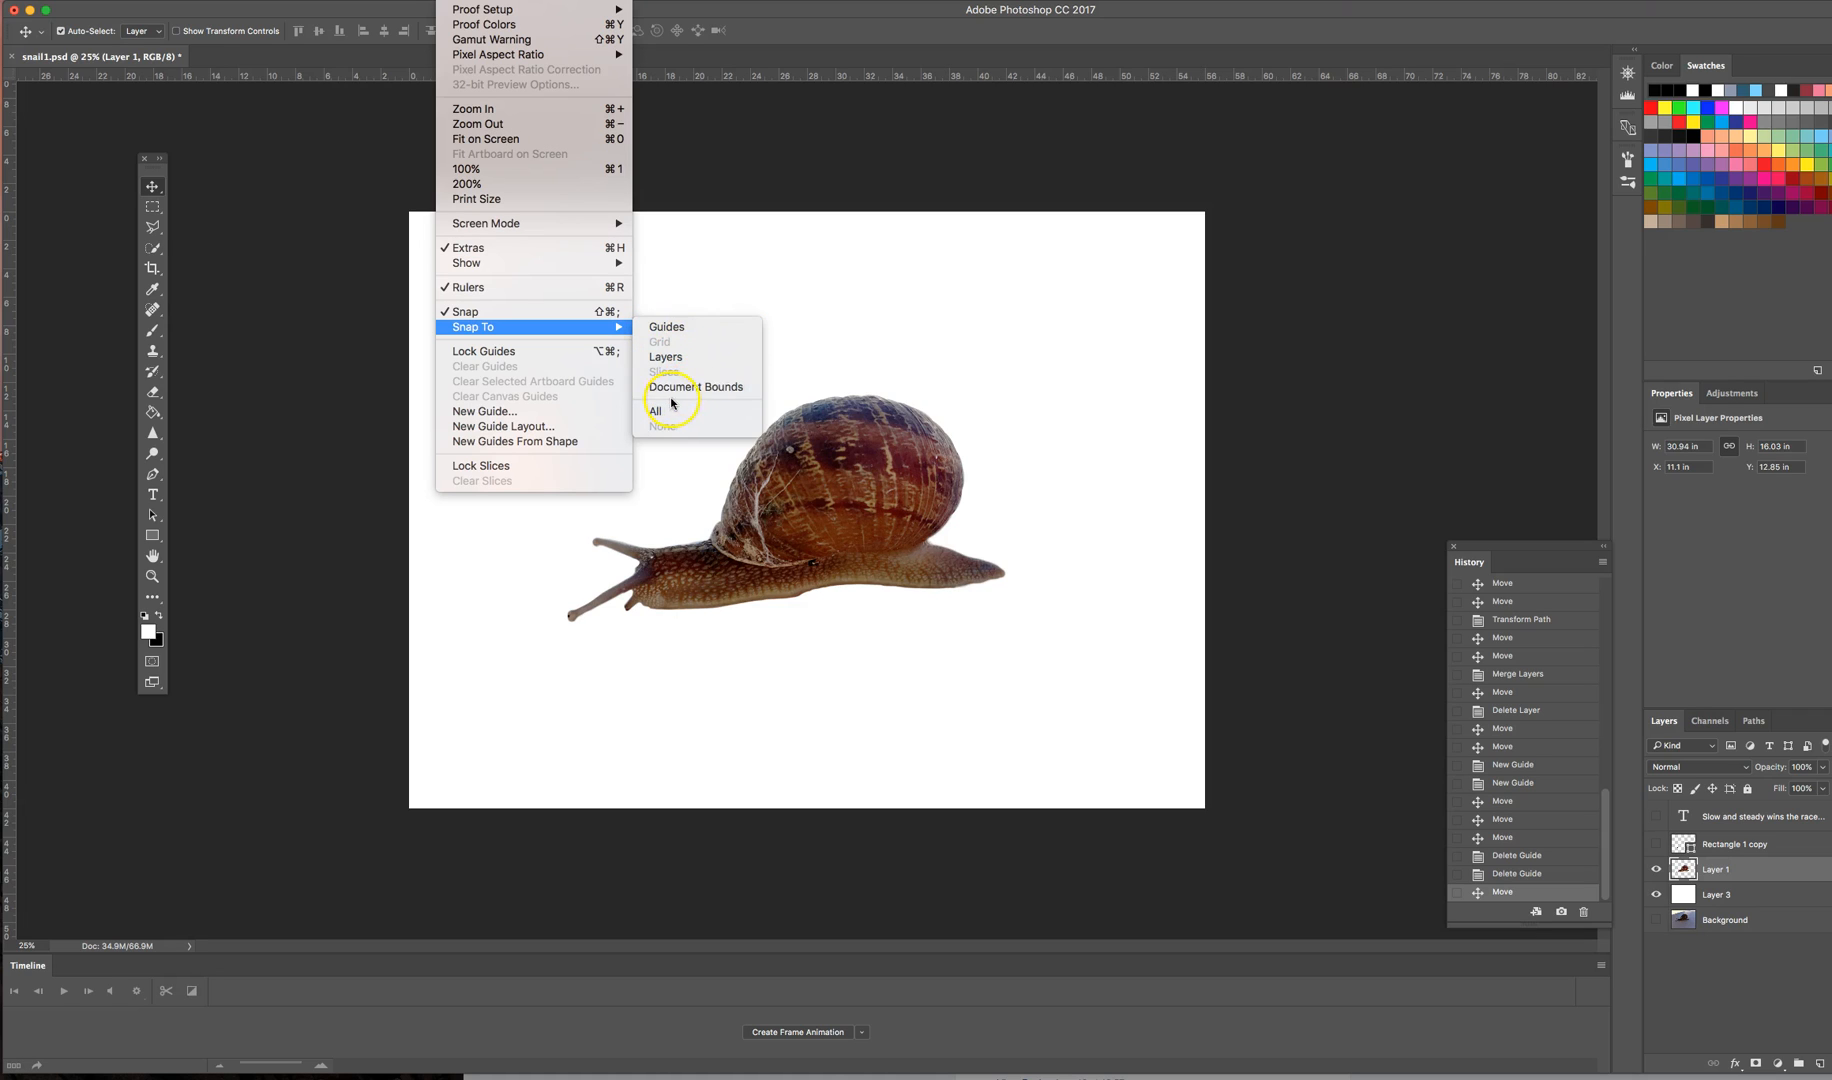
mouse_move(660, 412)
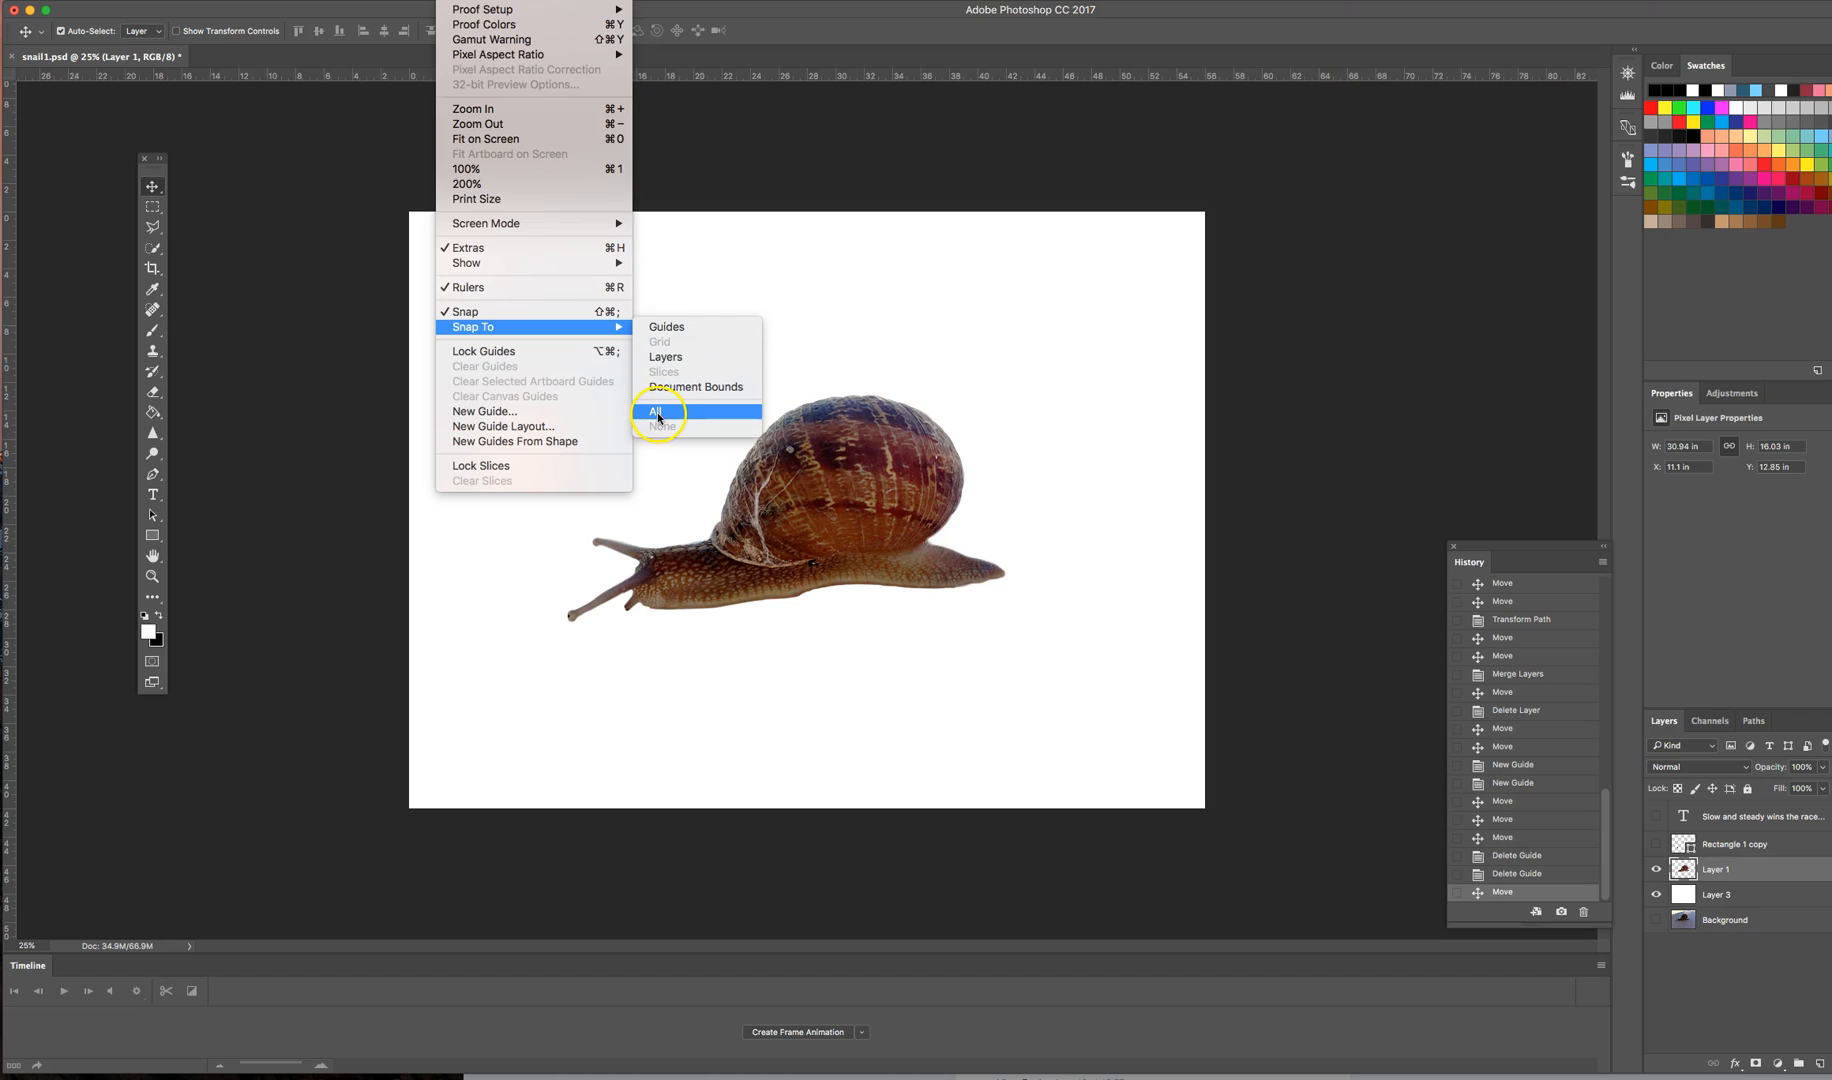
mouse_move(660, 348)
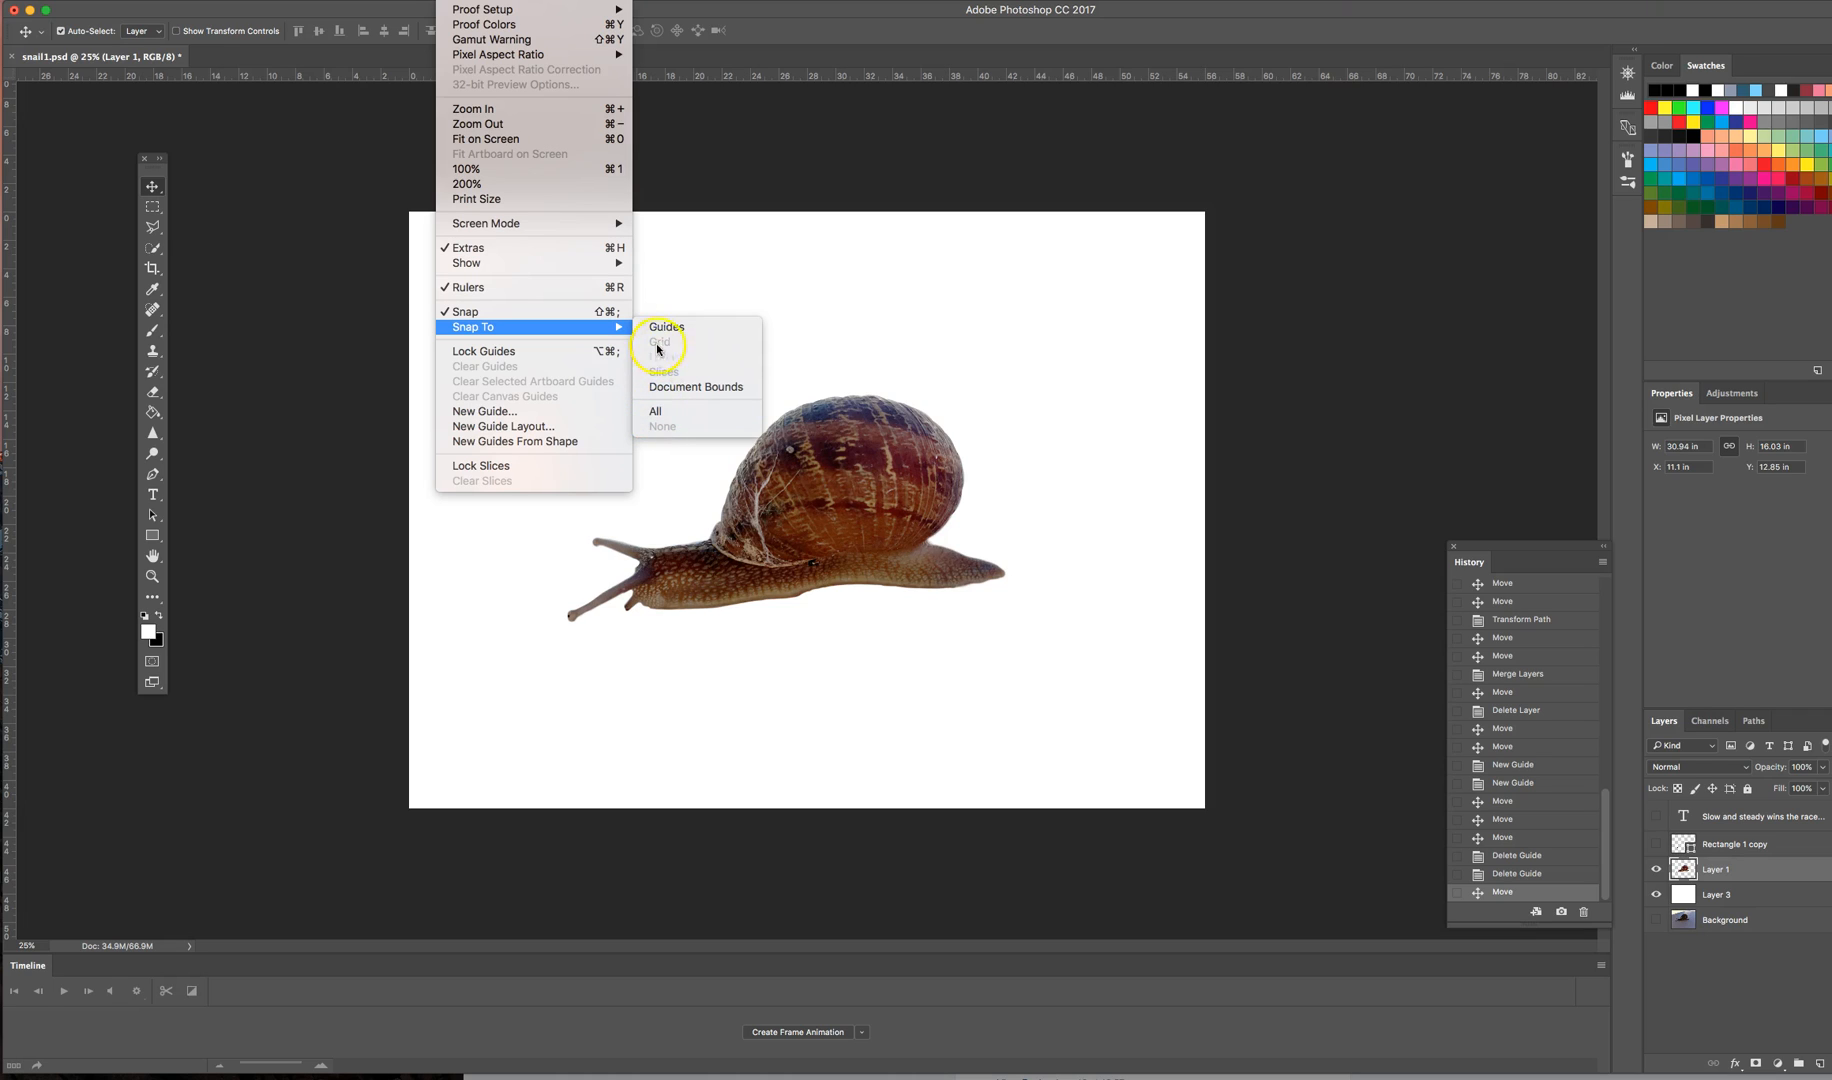
mouse_move(656, 412)
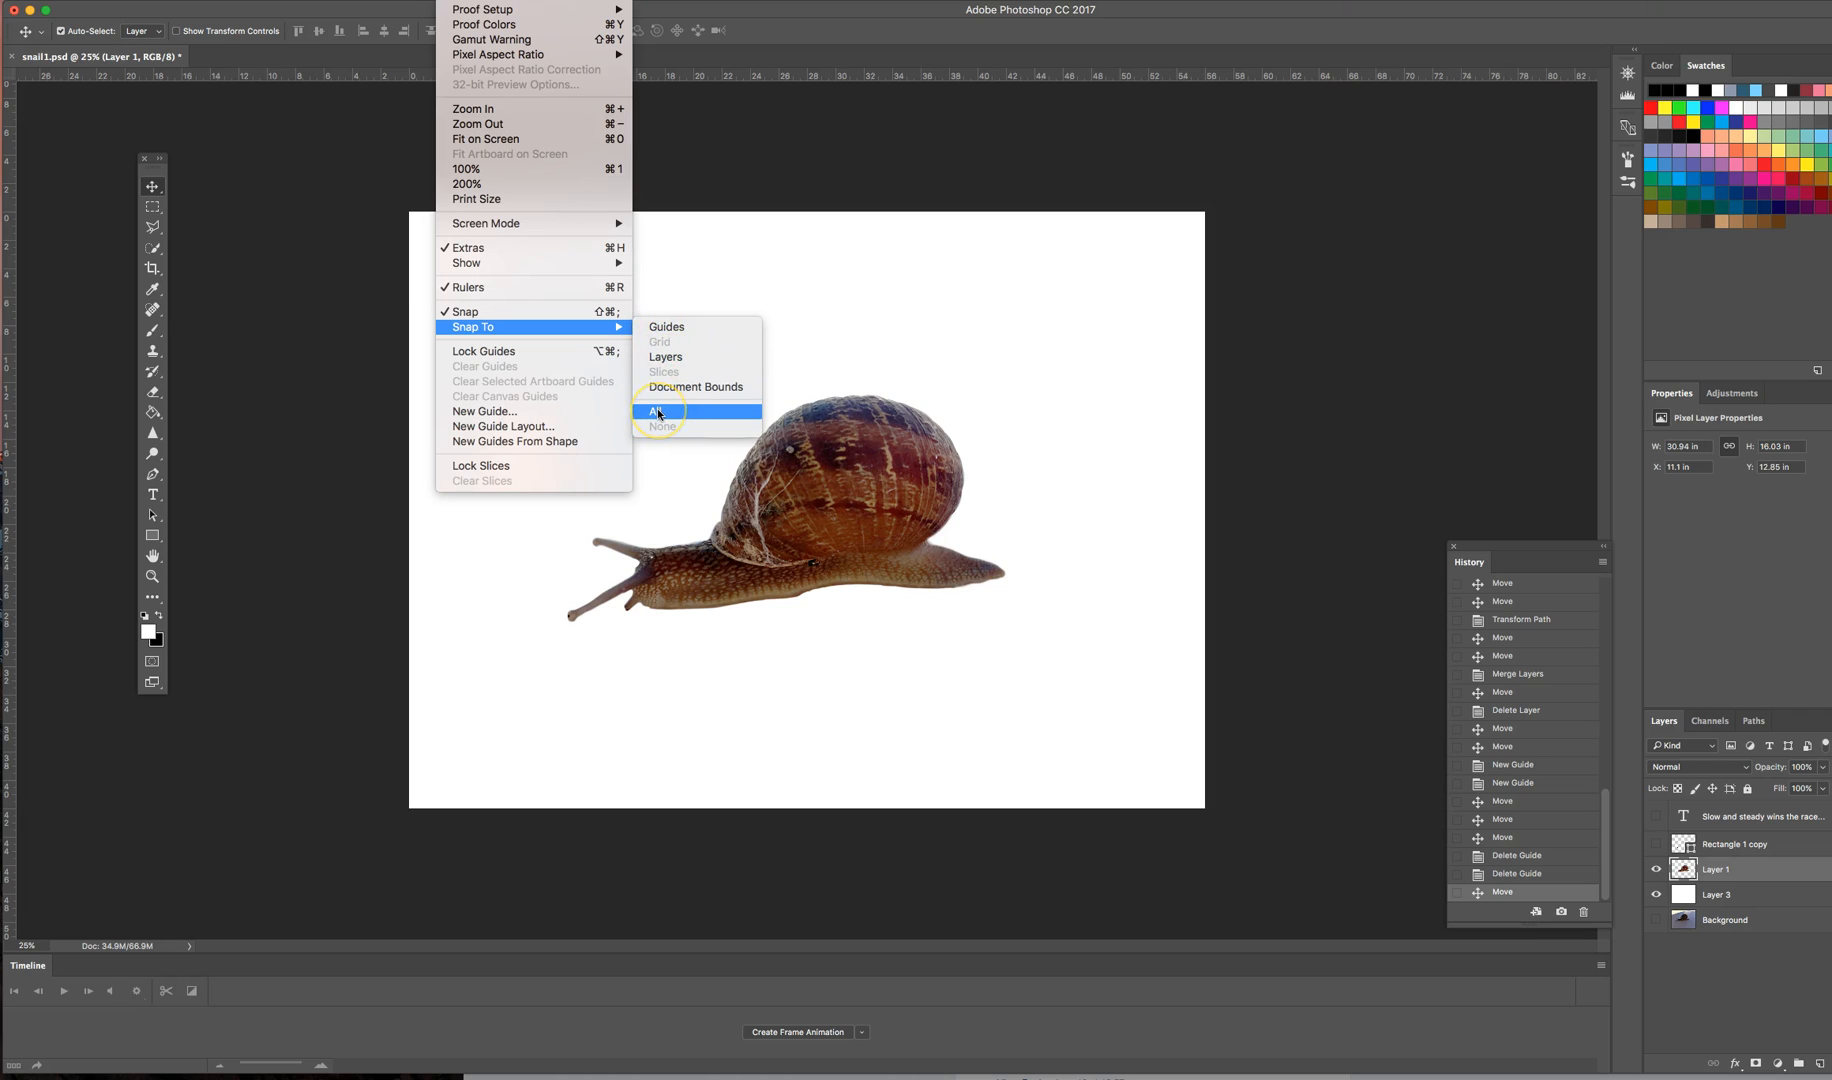
Step: Set View > Snap To to All so guides snap to layers and document bounds
left_click(656, 410)
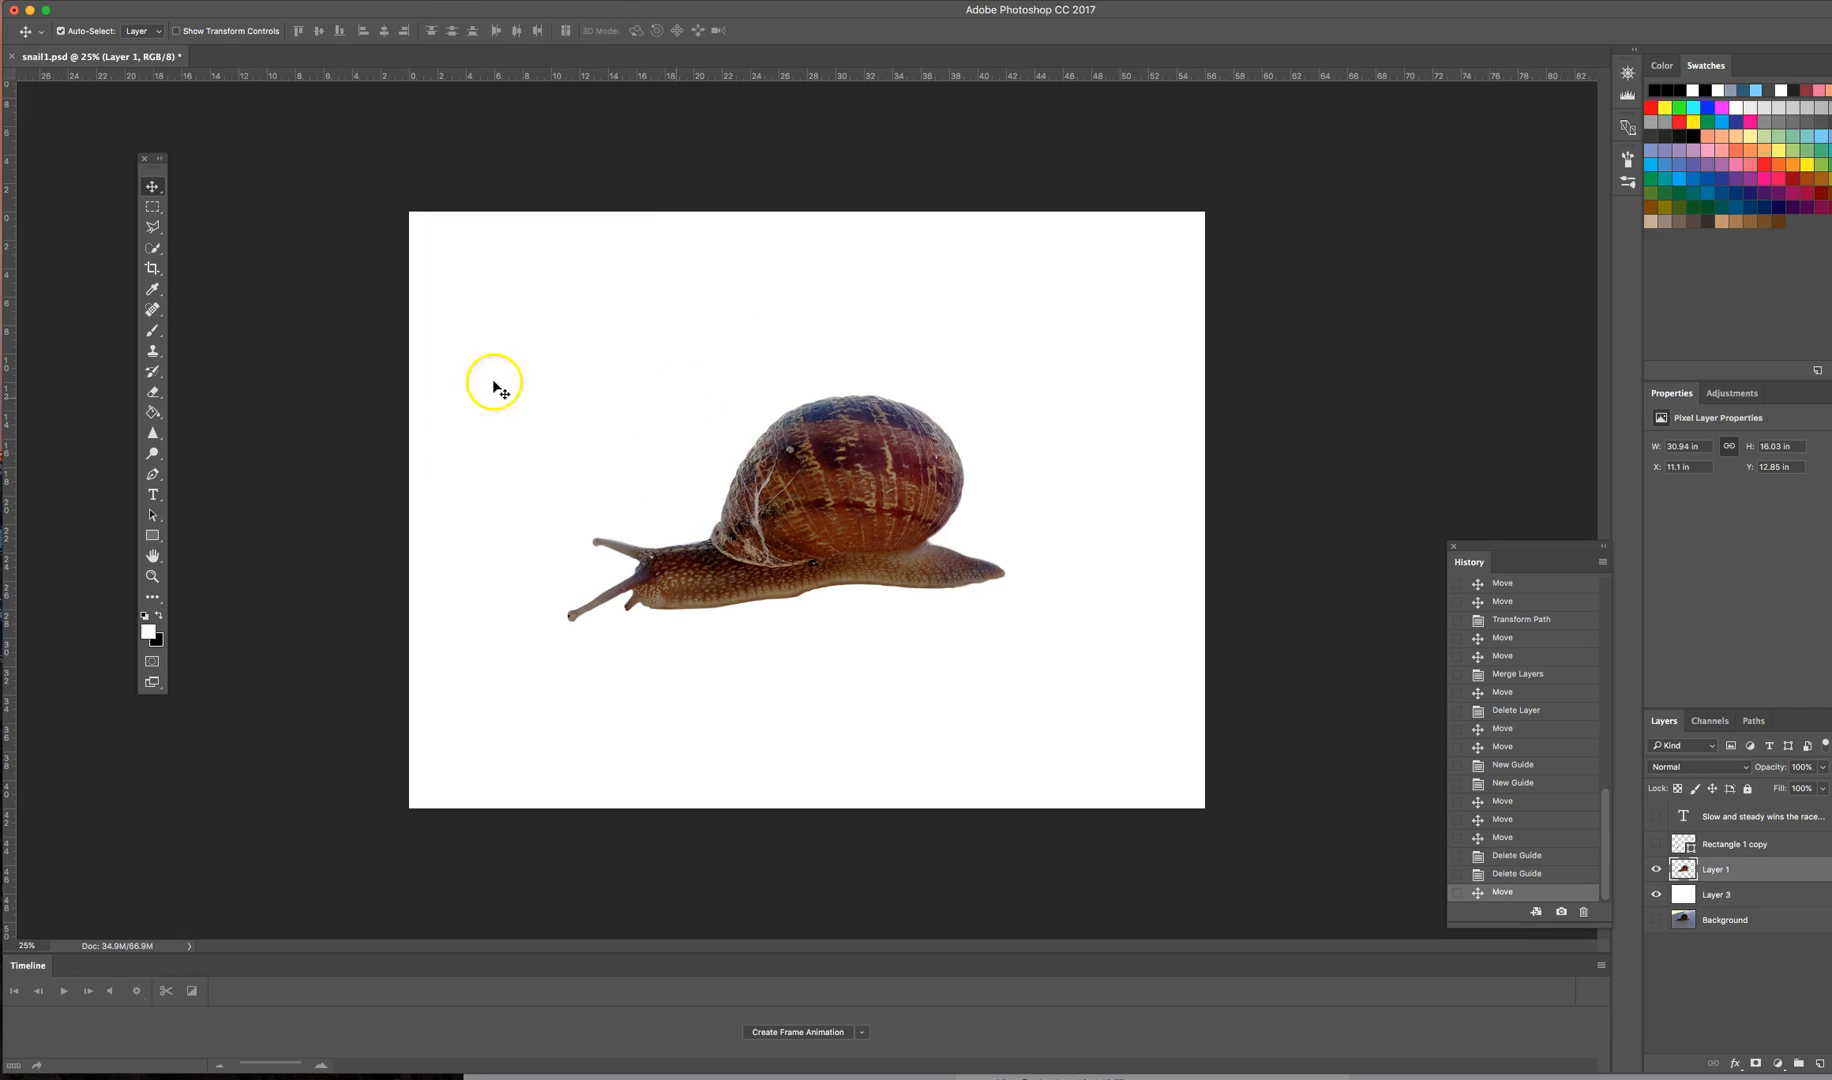
mouse_move(14, 368)
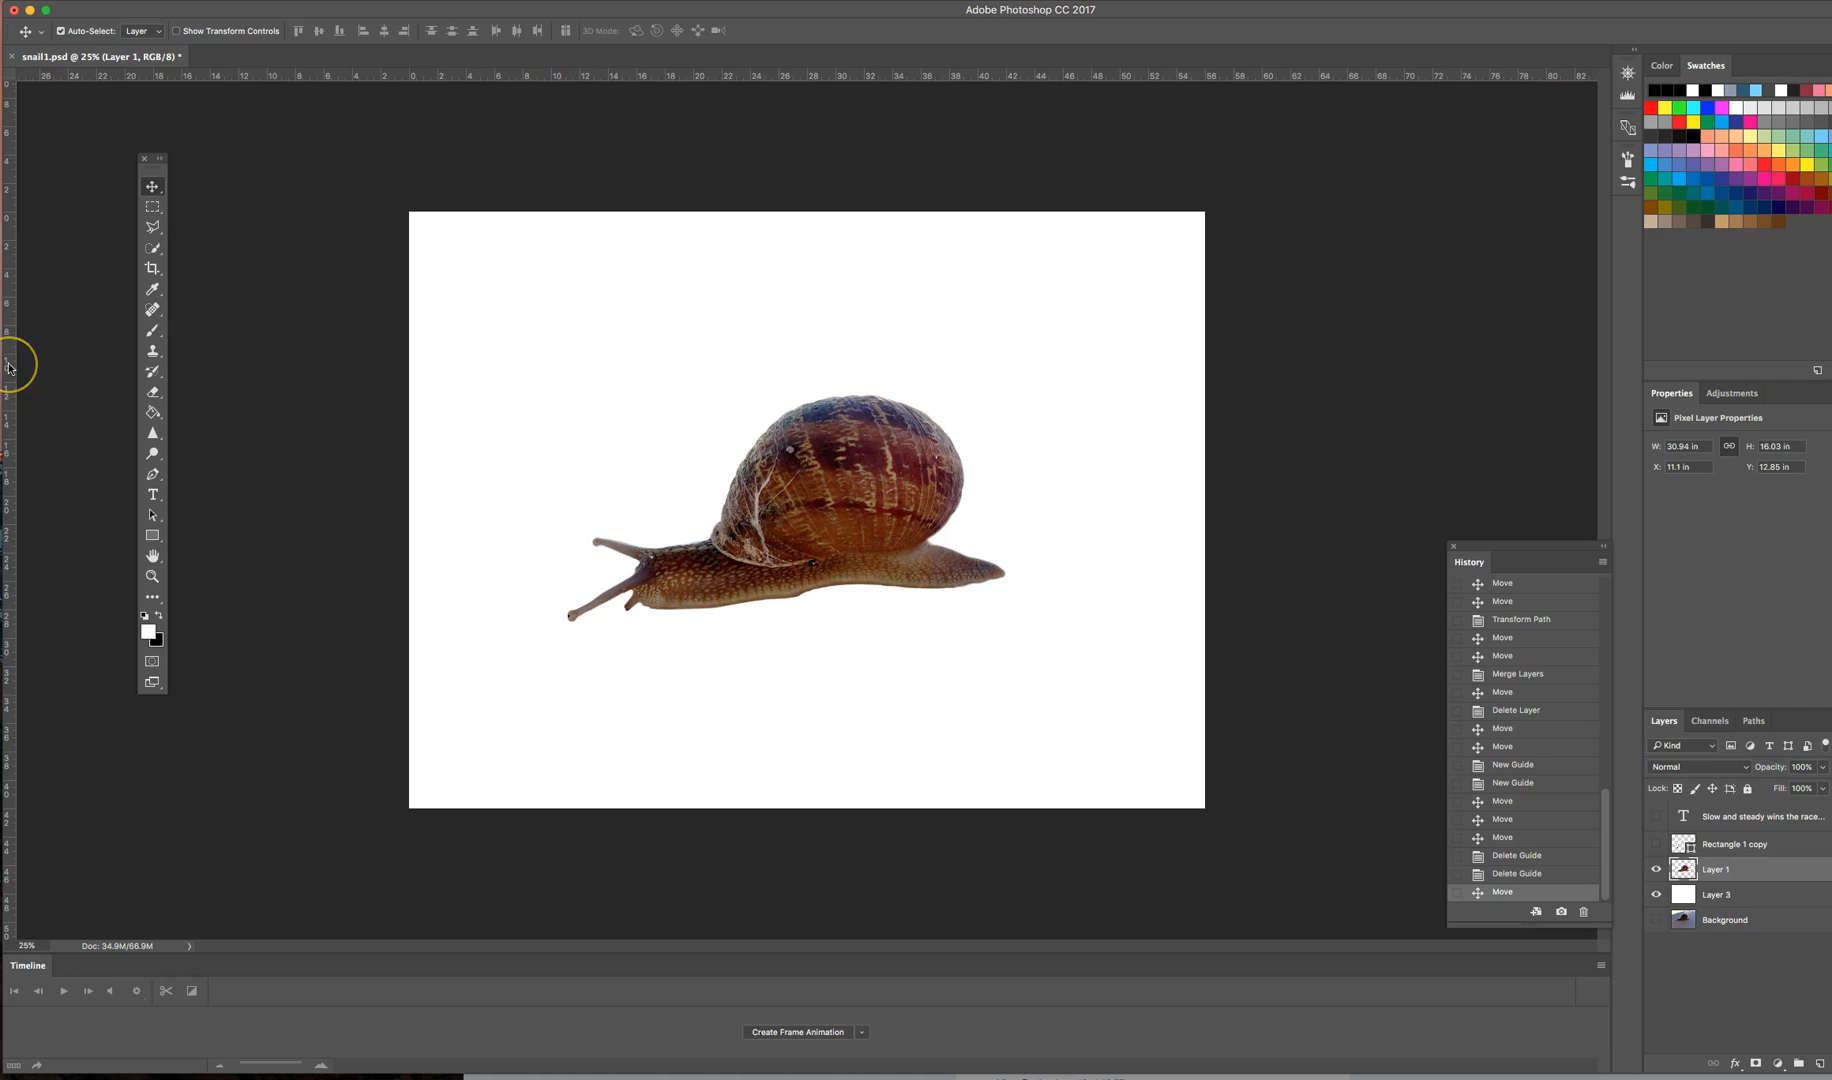
mouse_move(8, 368)
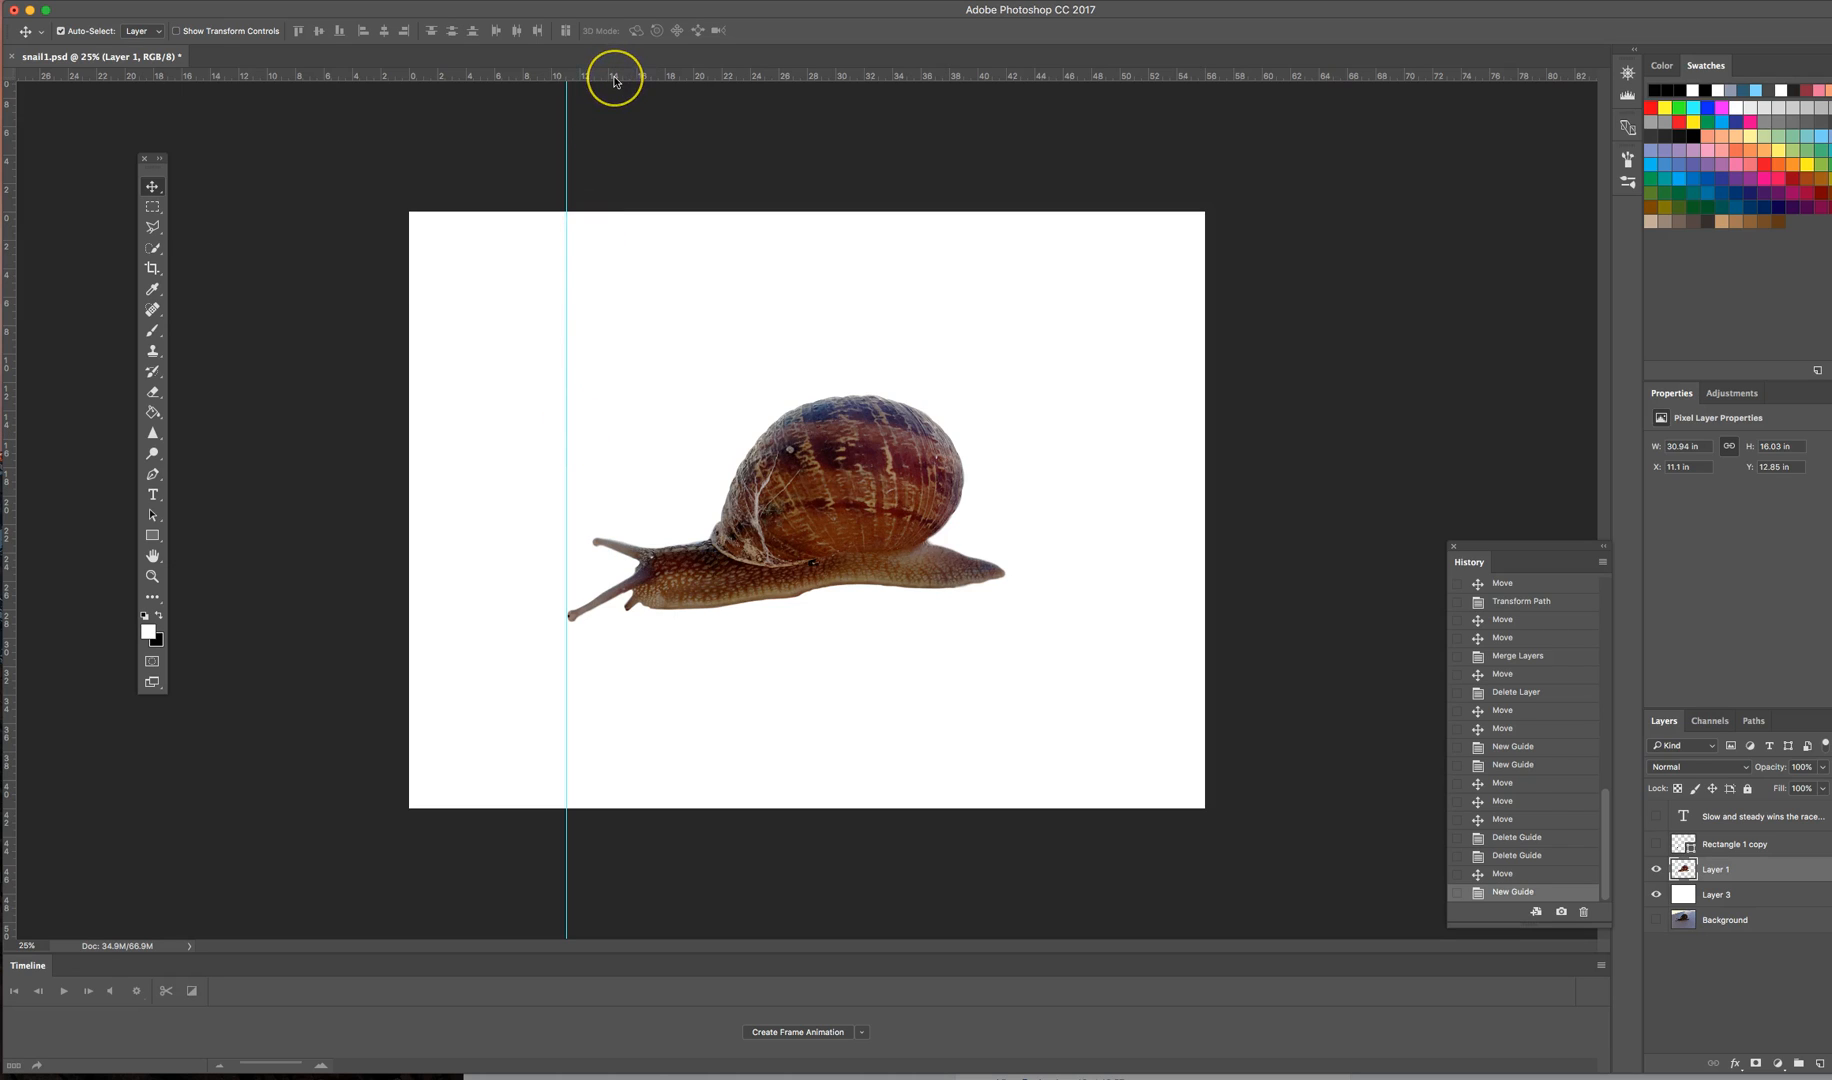
mouse_move(620, 80)
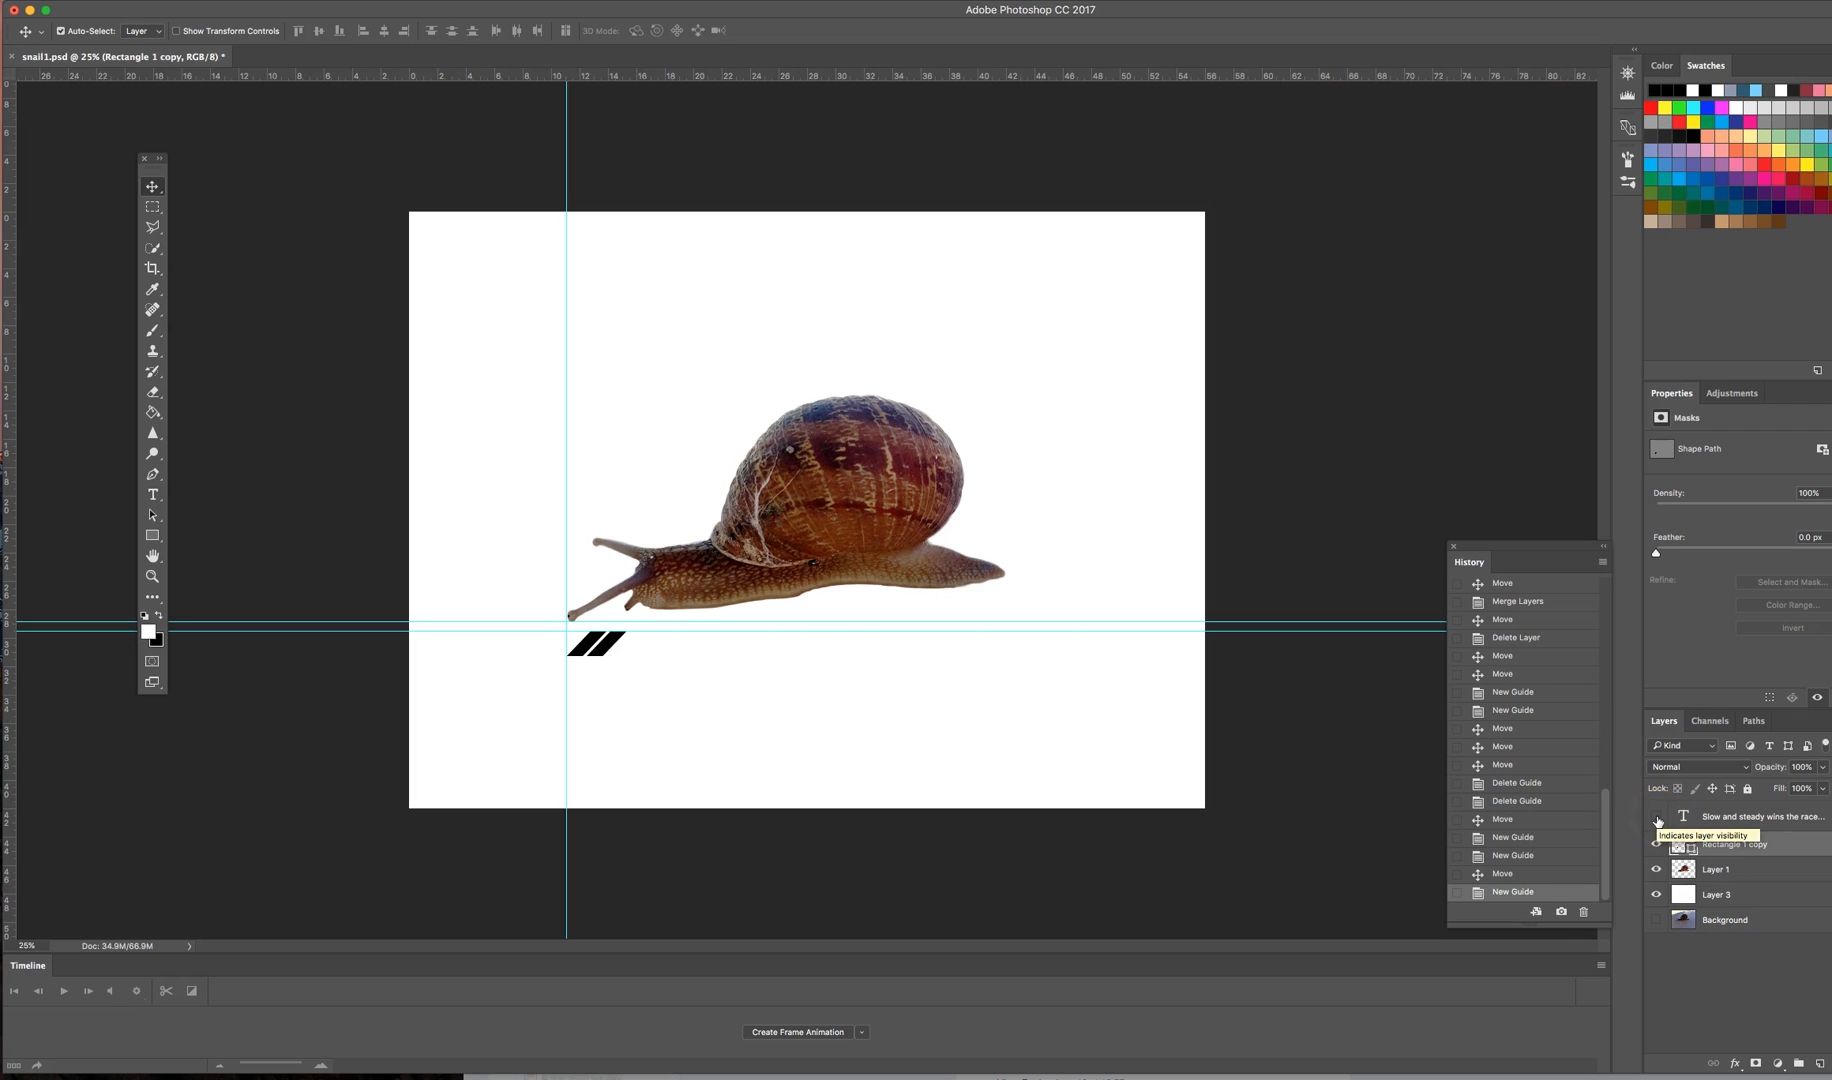
Step: Make the 'Slow and steady wins the race...' text layer visible beside the slash
left_click(1654, 820)
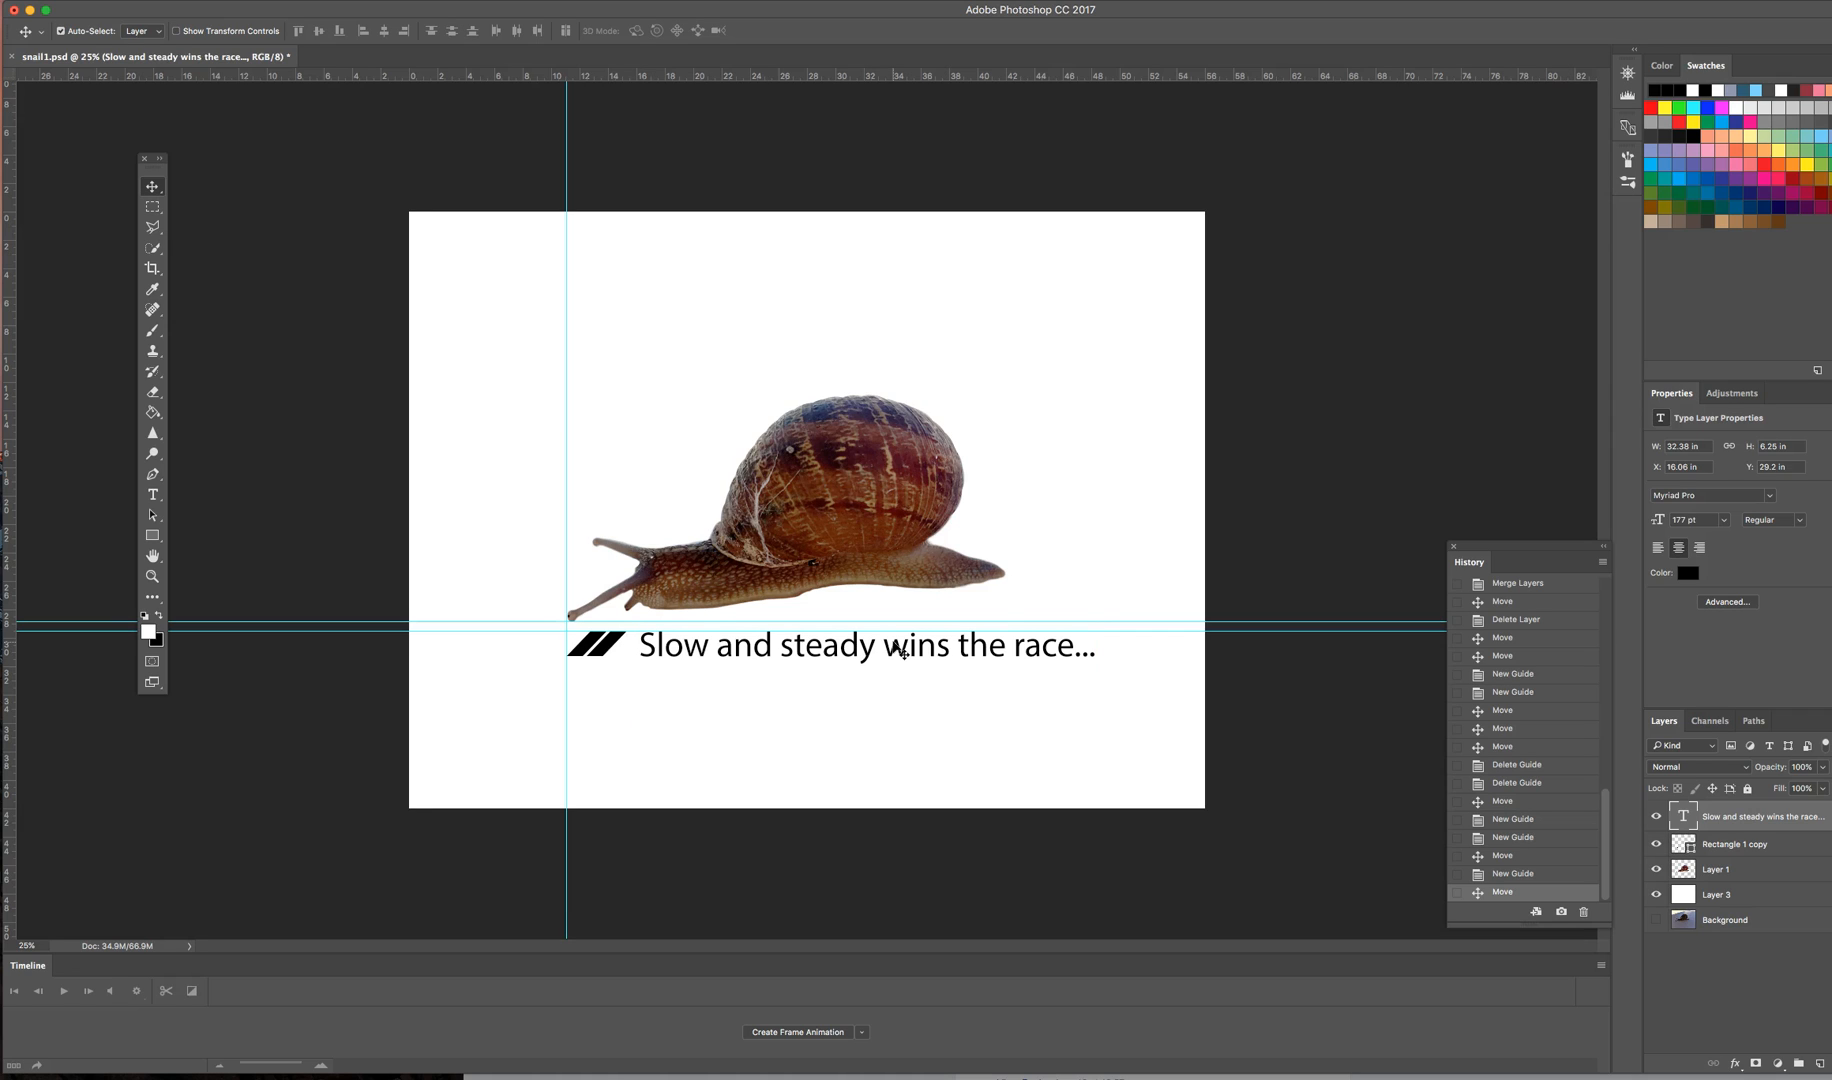
mouse_move(510, 596)
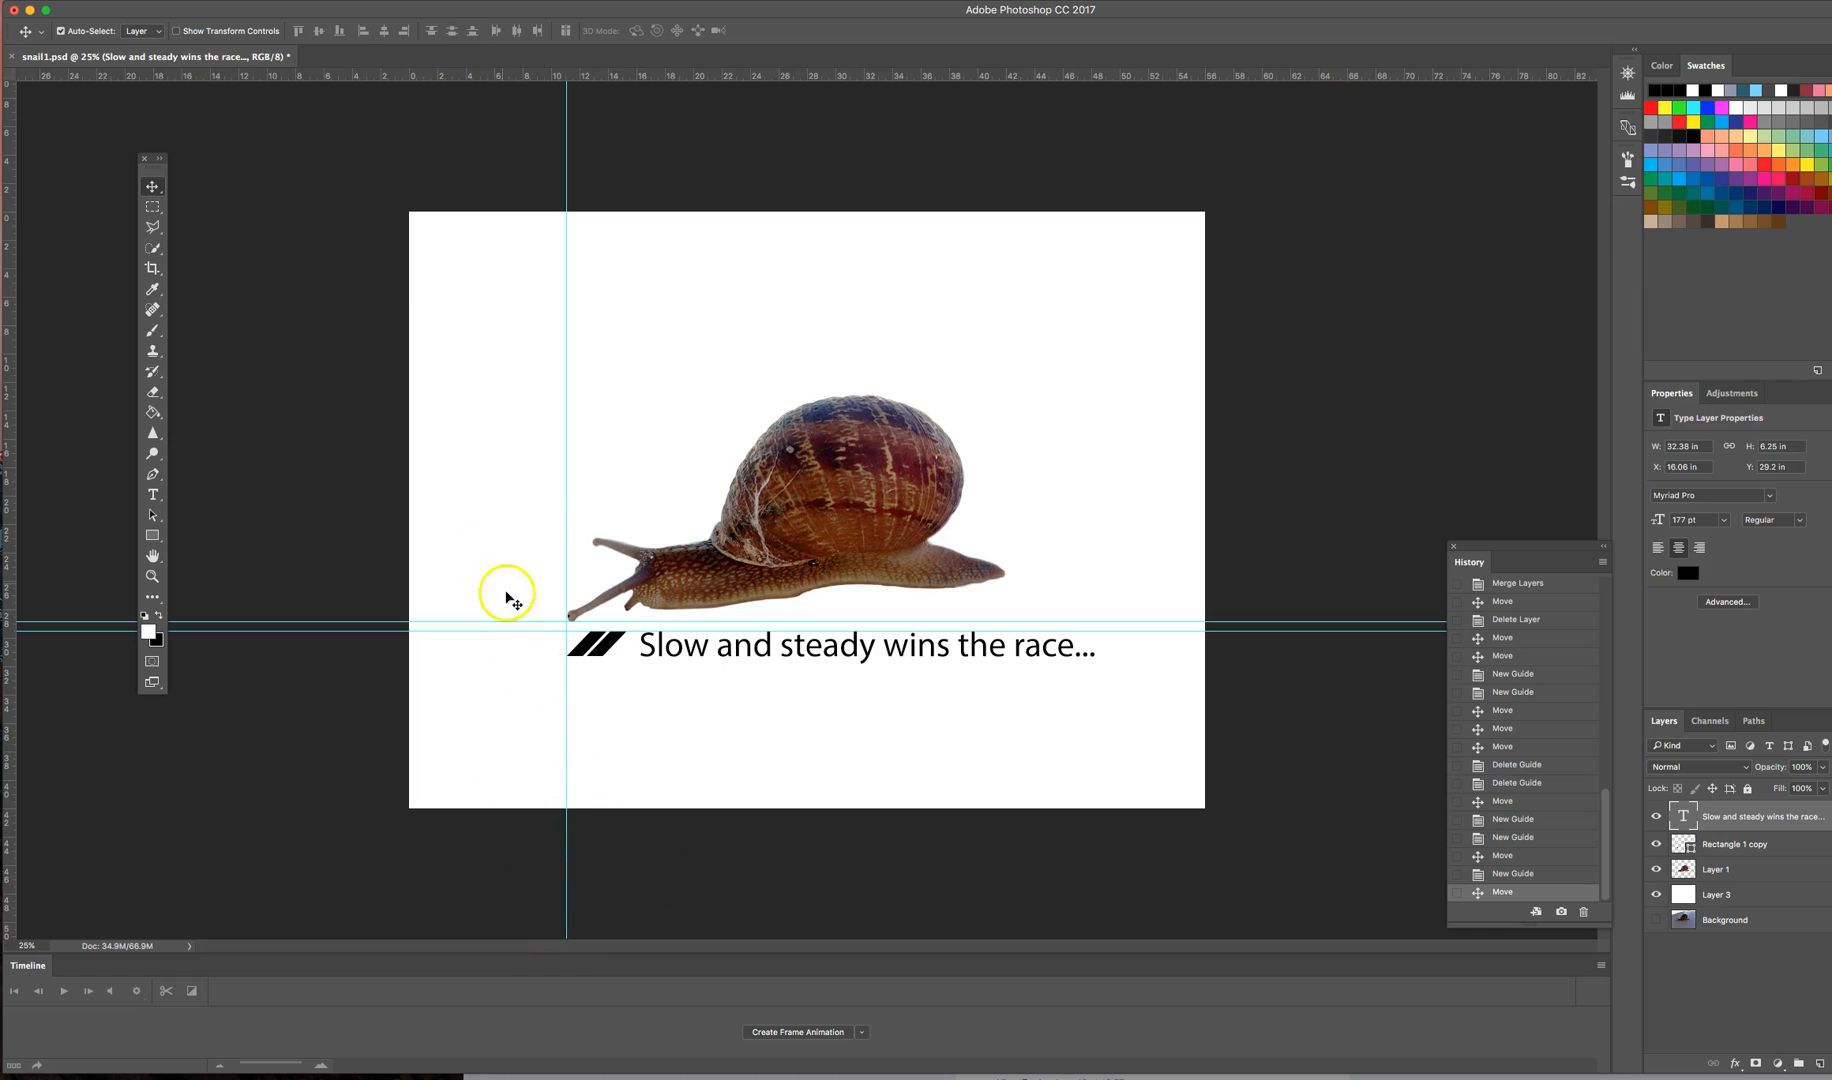
mouse_move(18, 1058)
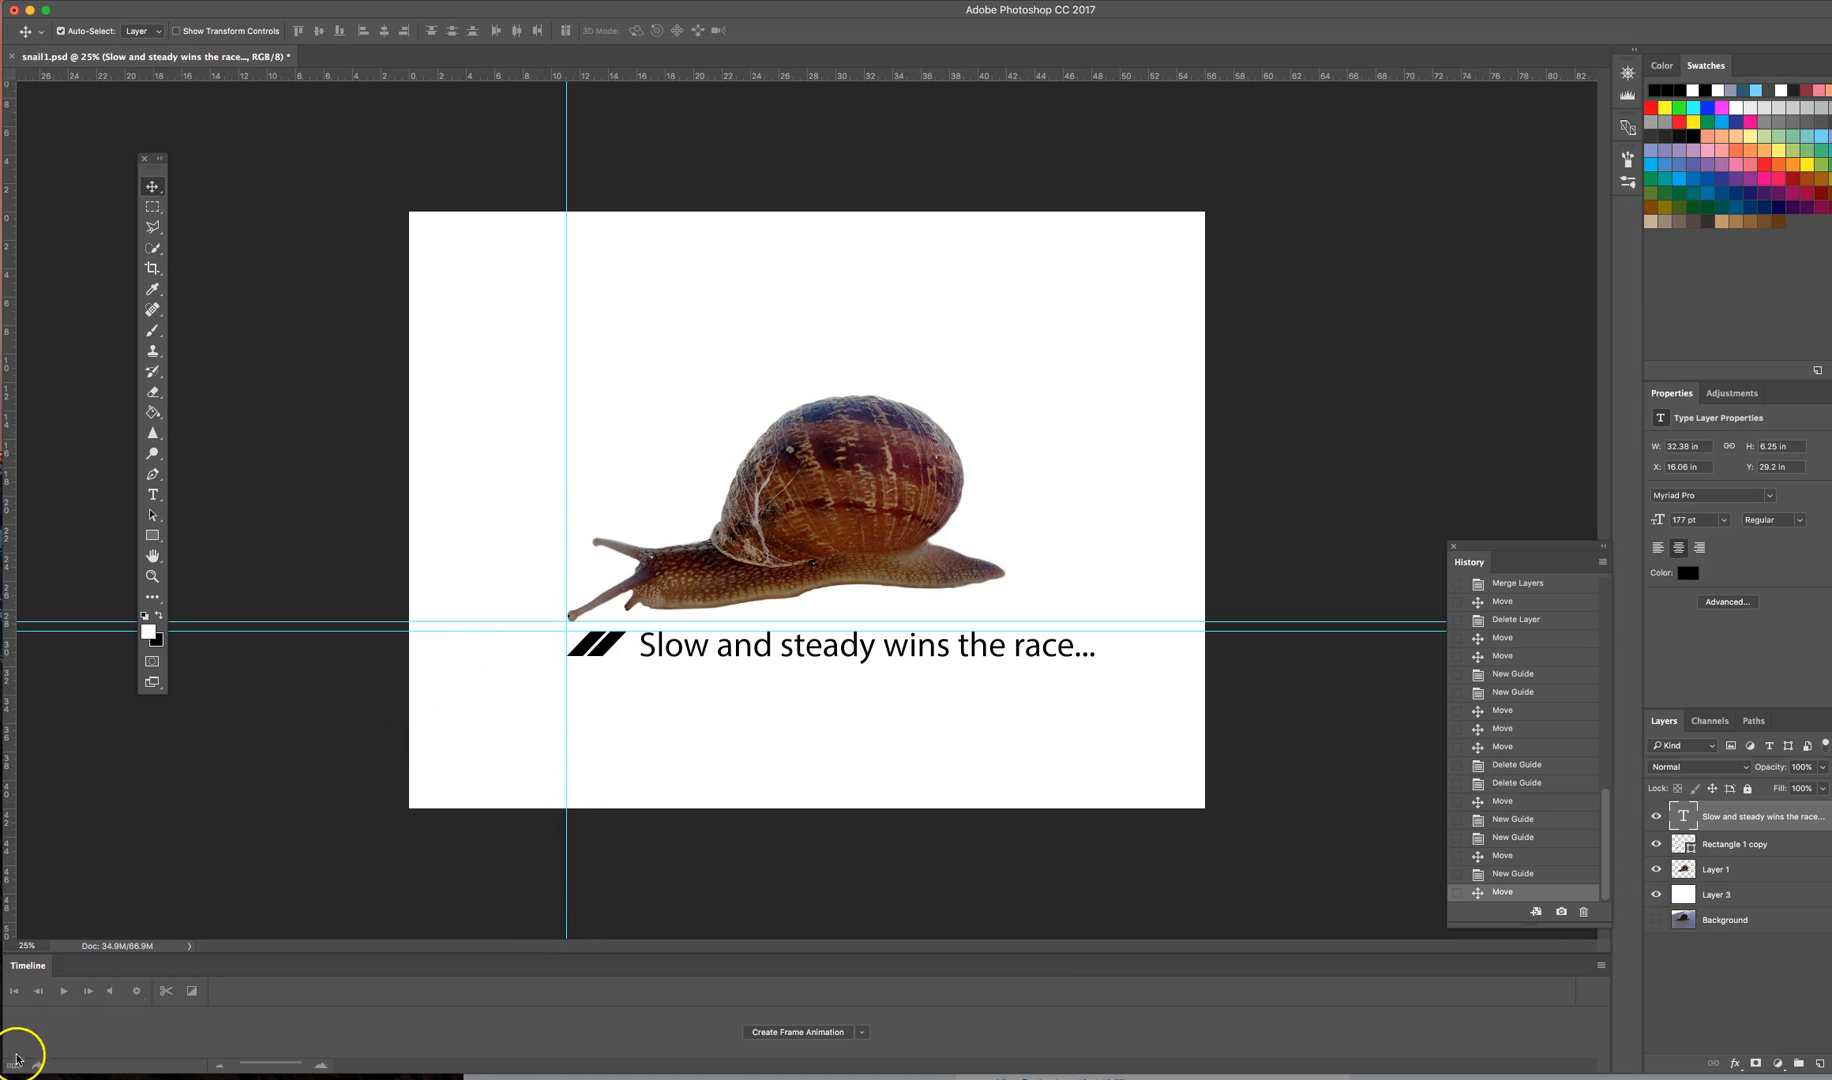